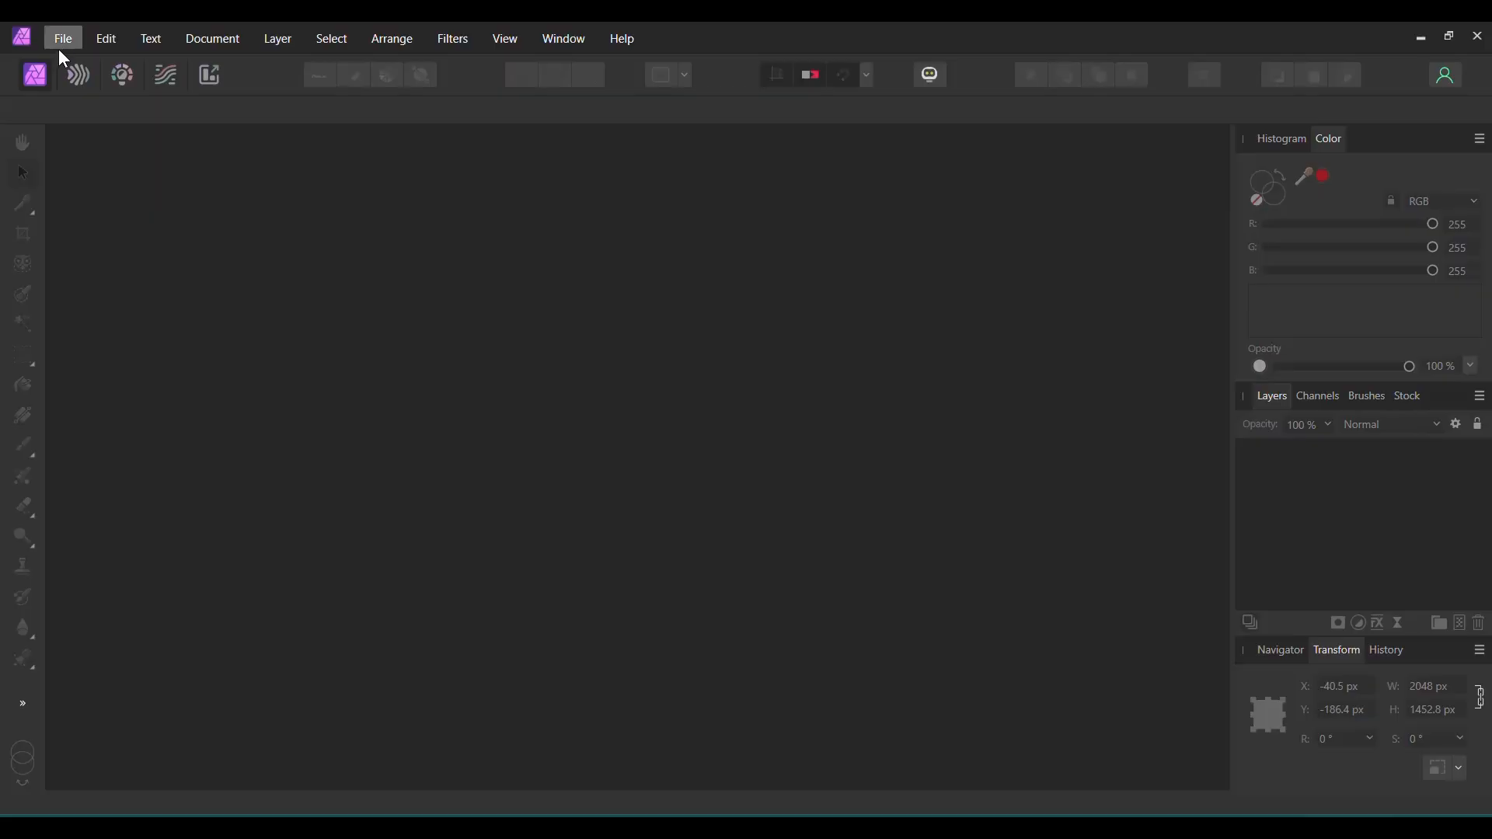
# - Create a new 1920 × 1080 px document from the FHD 1080p preset
pyautogui.click(61, 37)
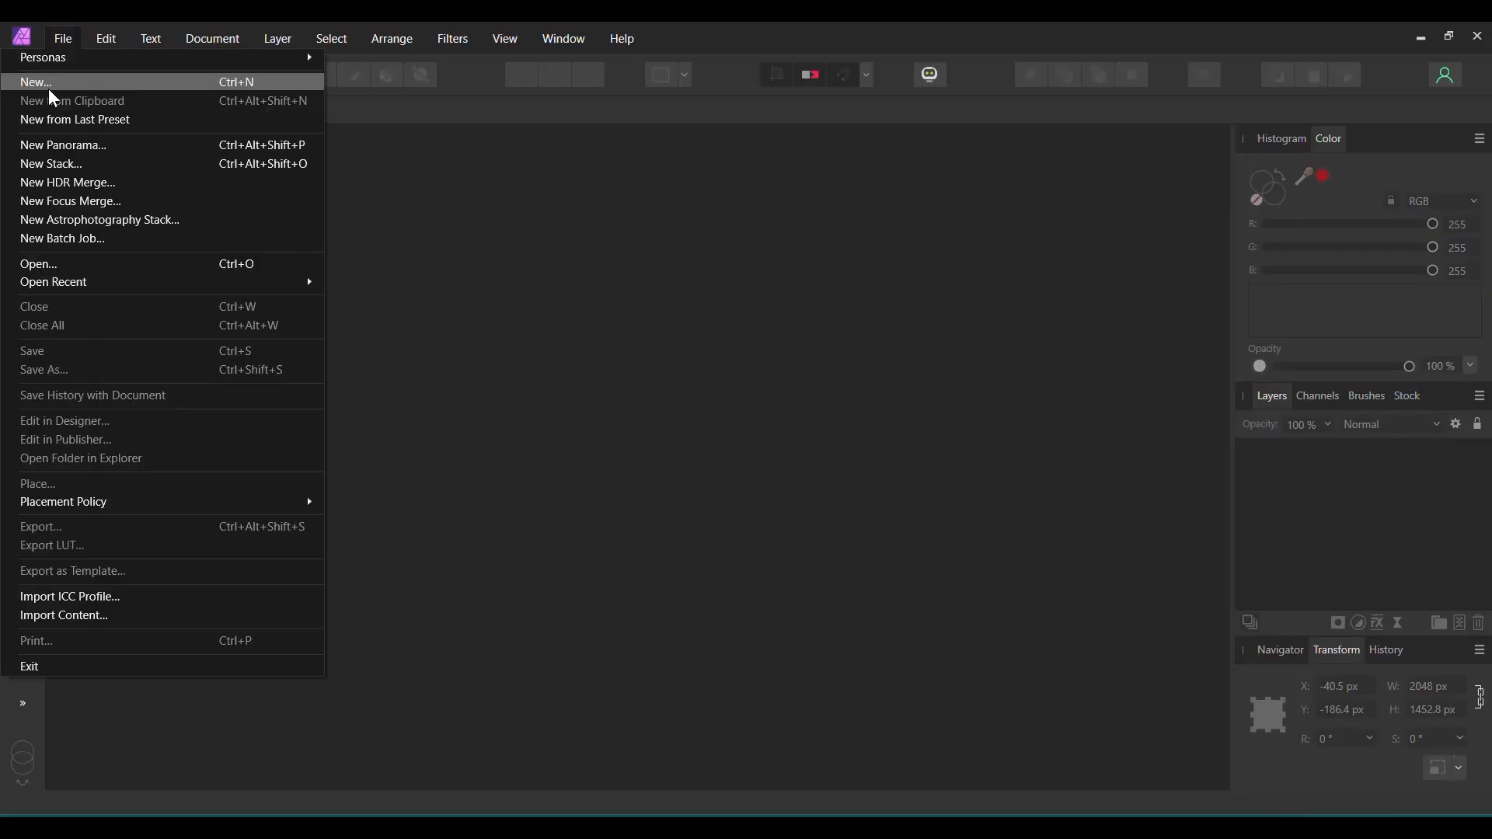
pyautogui.click(36, 82)
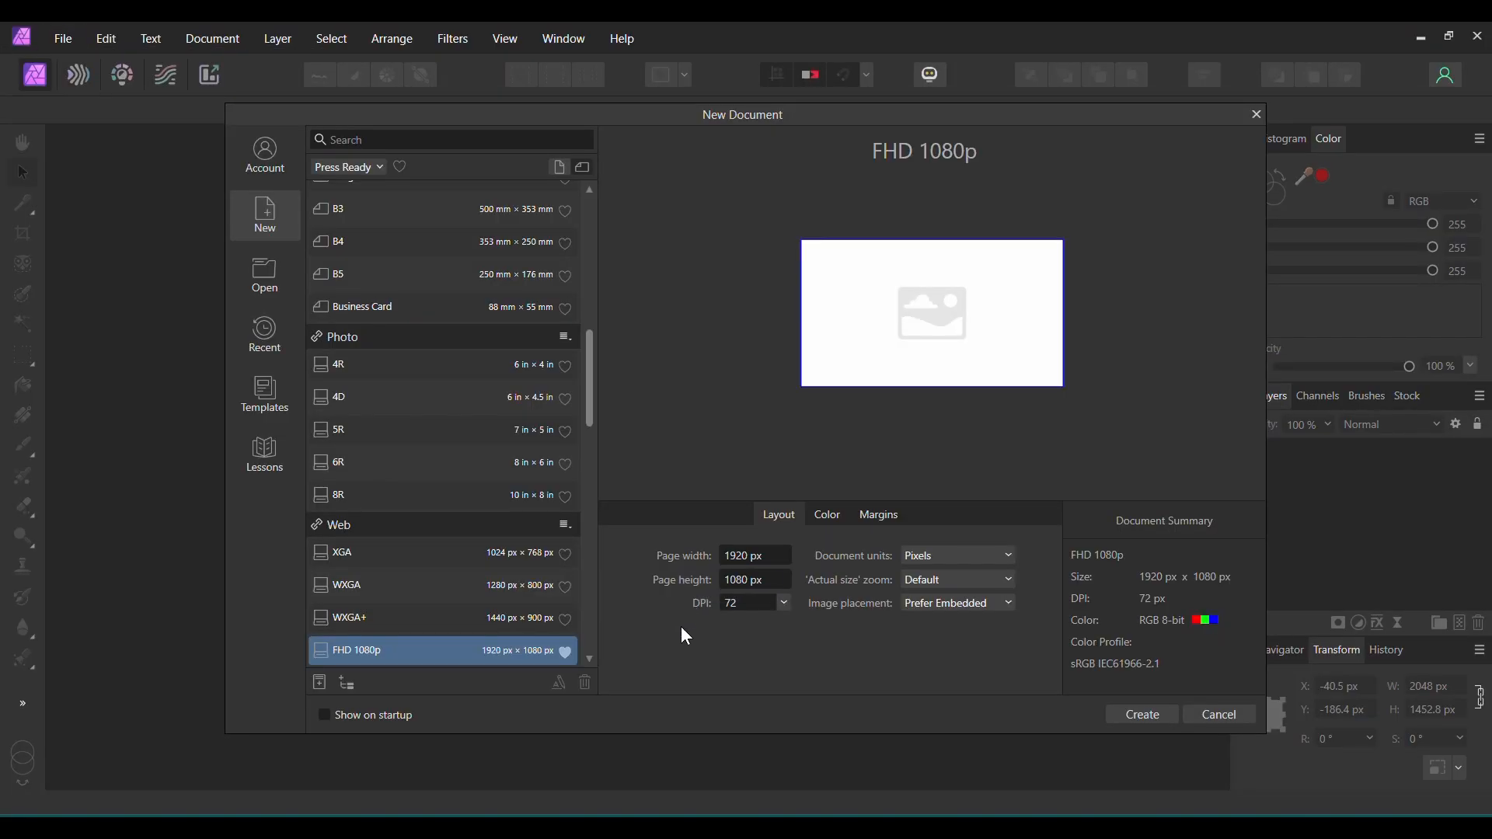
pyautogui.moveTo(743, 603)
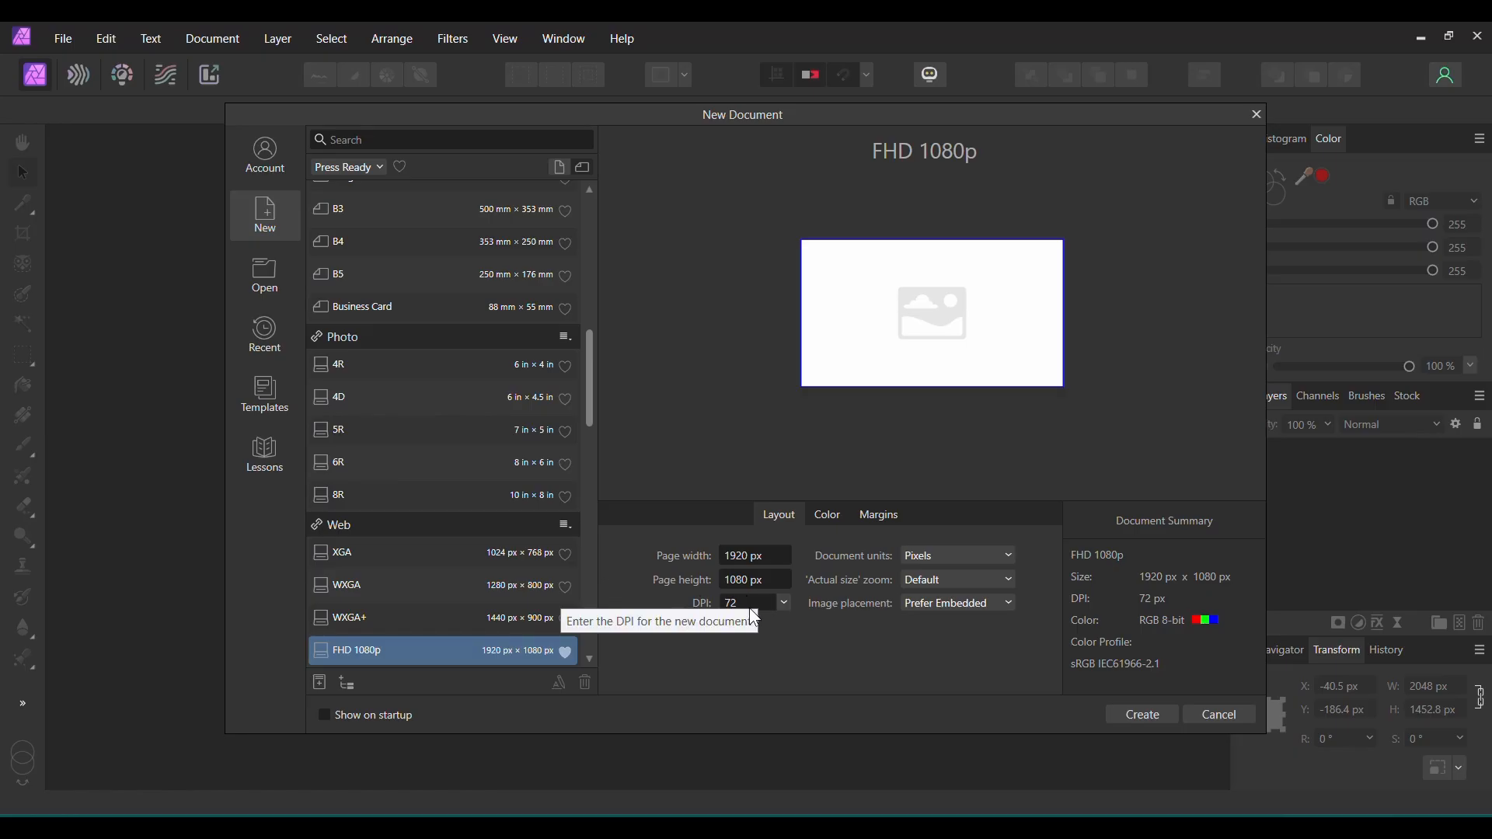
pyautogui.click(1139, 715)
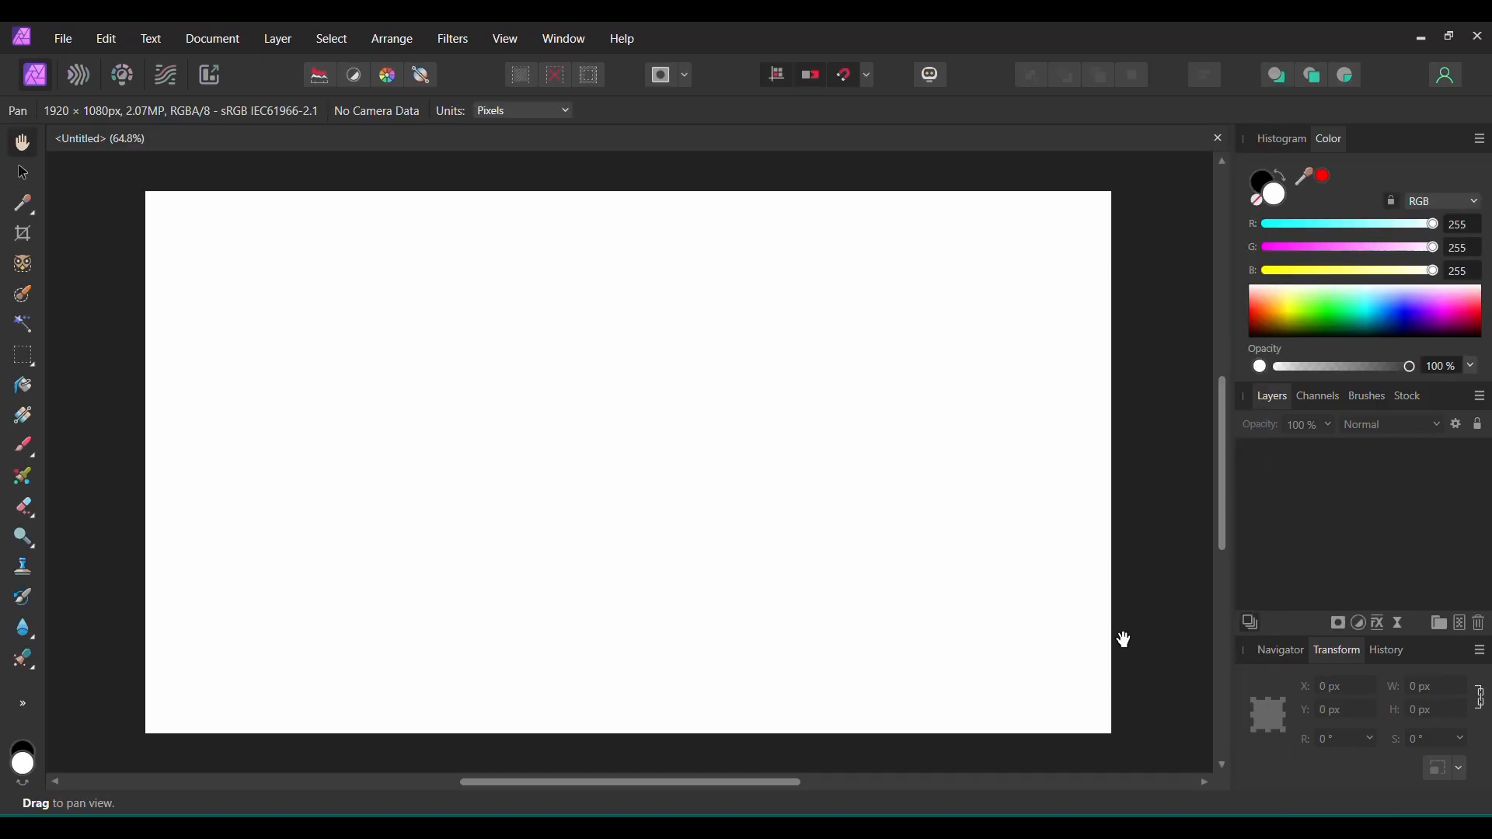
# - Import the paper texture JPG and scale it up to cover the whole canvas
pyautogui.press('ctrl+o')
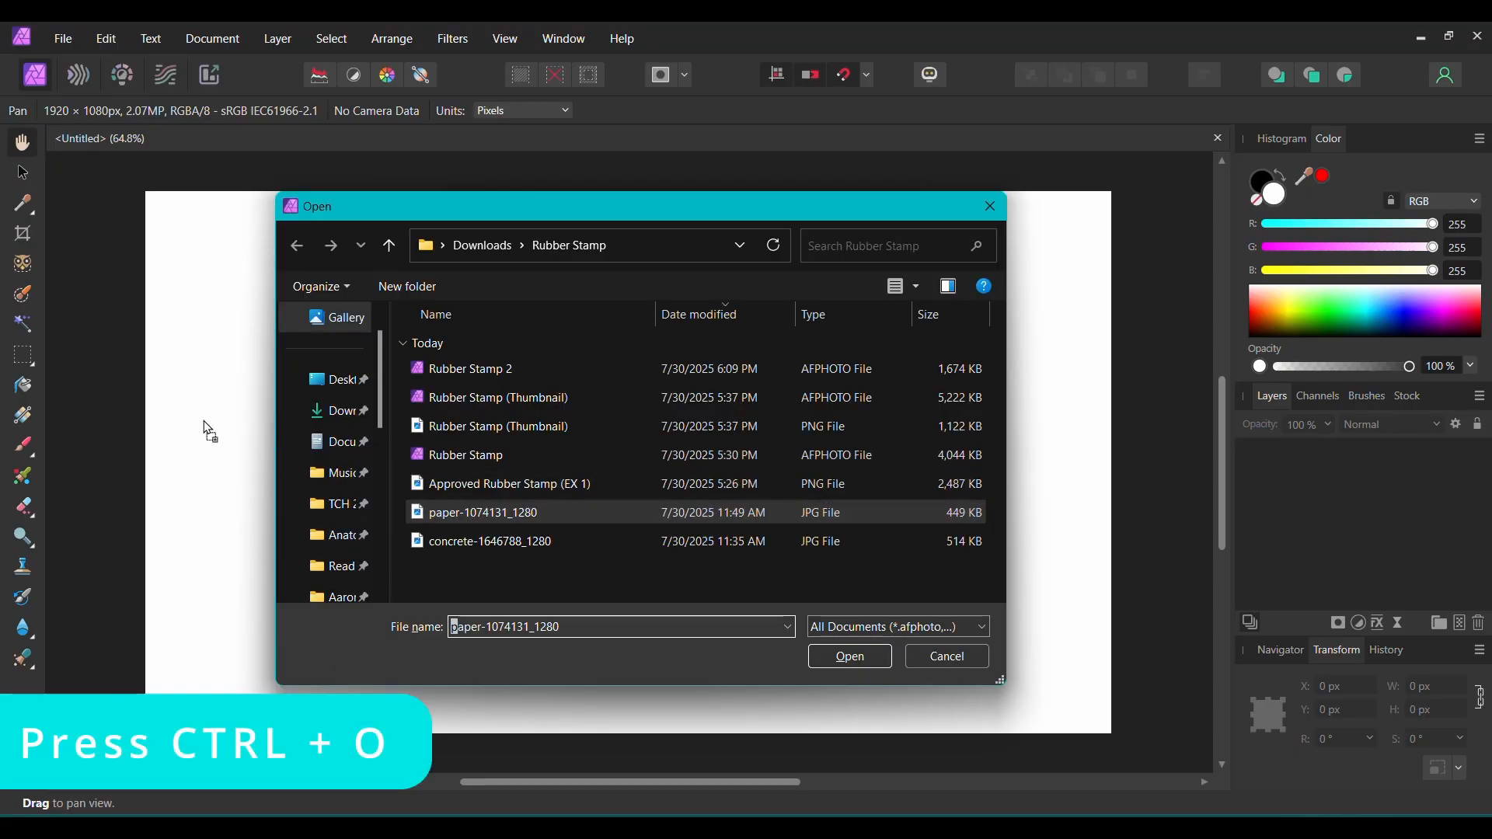
pyautogui.click(847, 656)
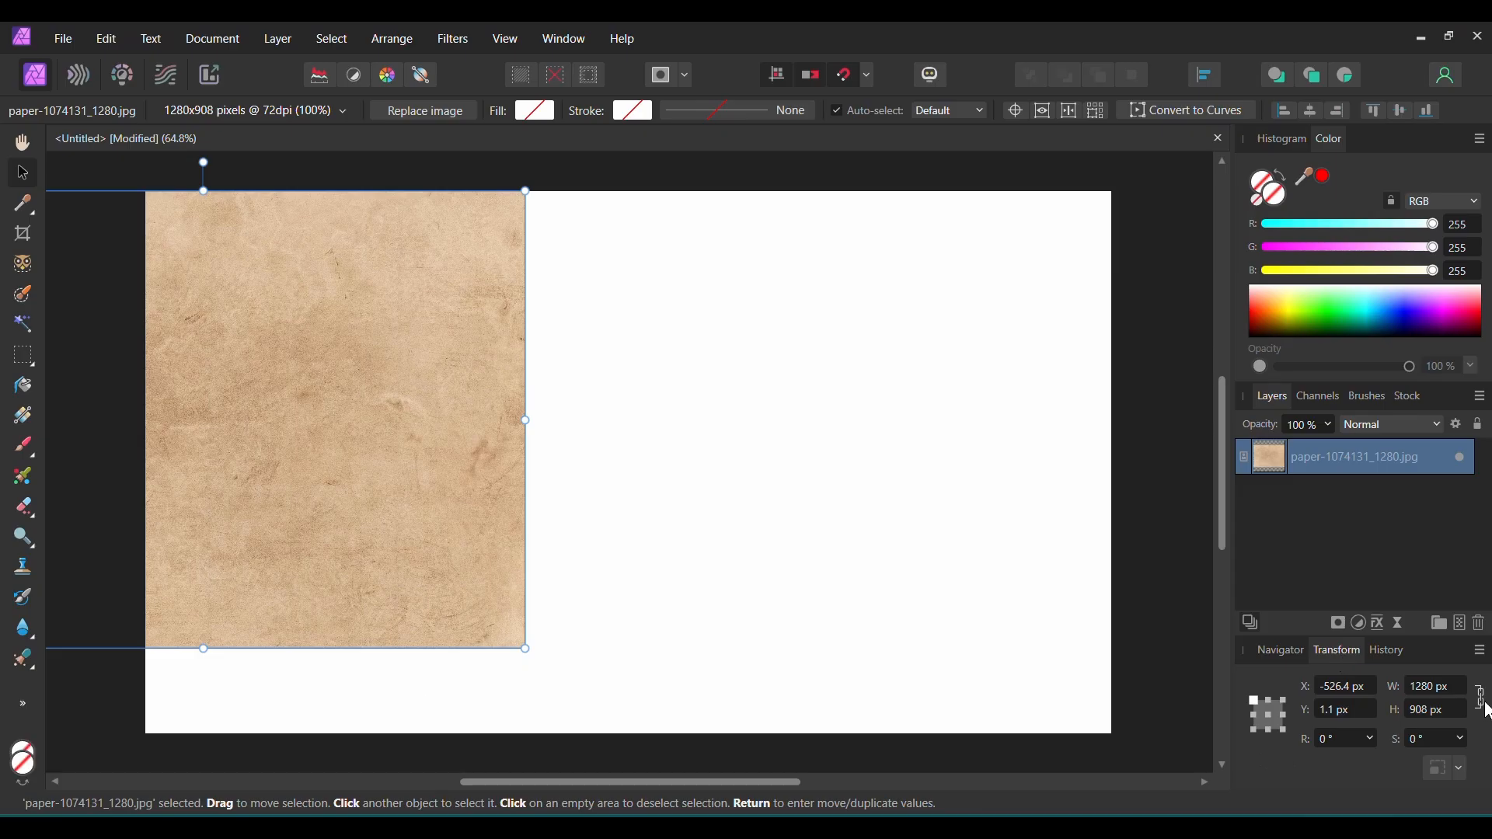
pyautogui.moveTo(1481, 695)
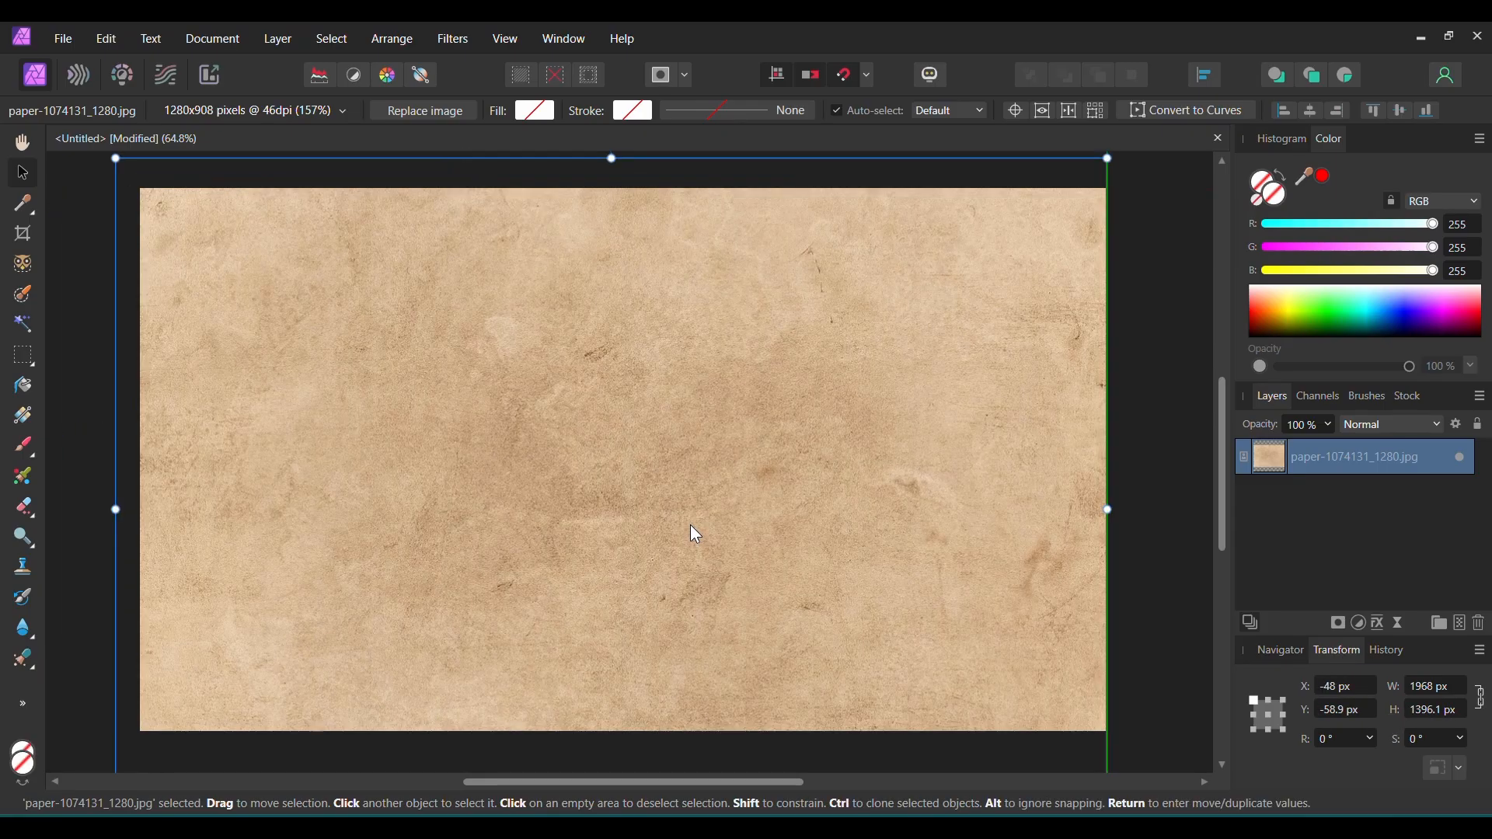
pyautogui.moveTo(693, 533); pyautogui.dragTo(704, 528)
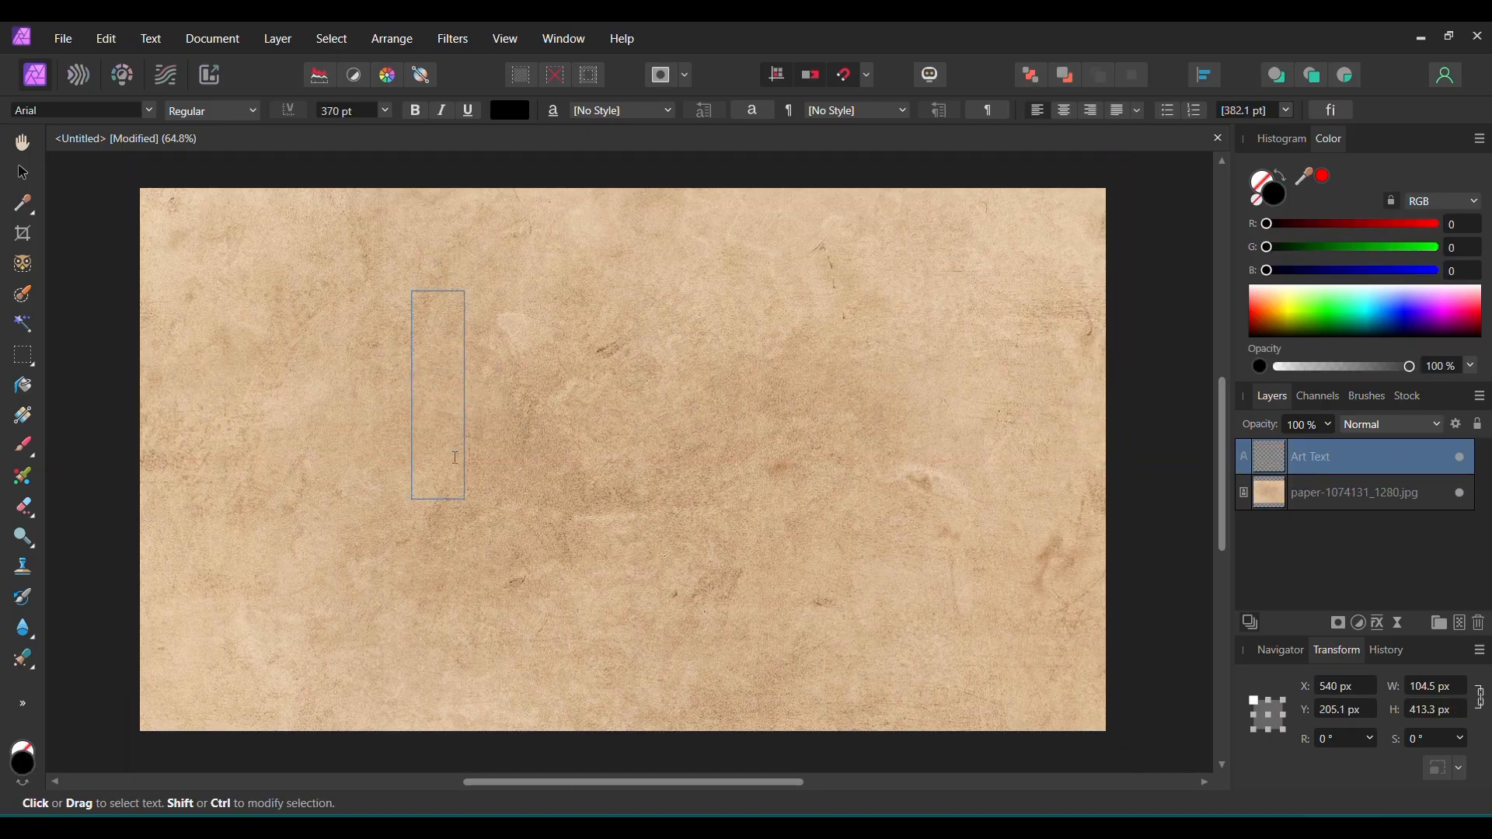
# - Type APPROVED as large black Artistic Text across the paper and group it
pyautogui.write('APPROVED')
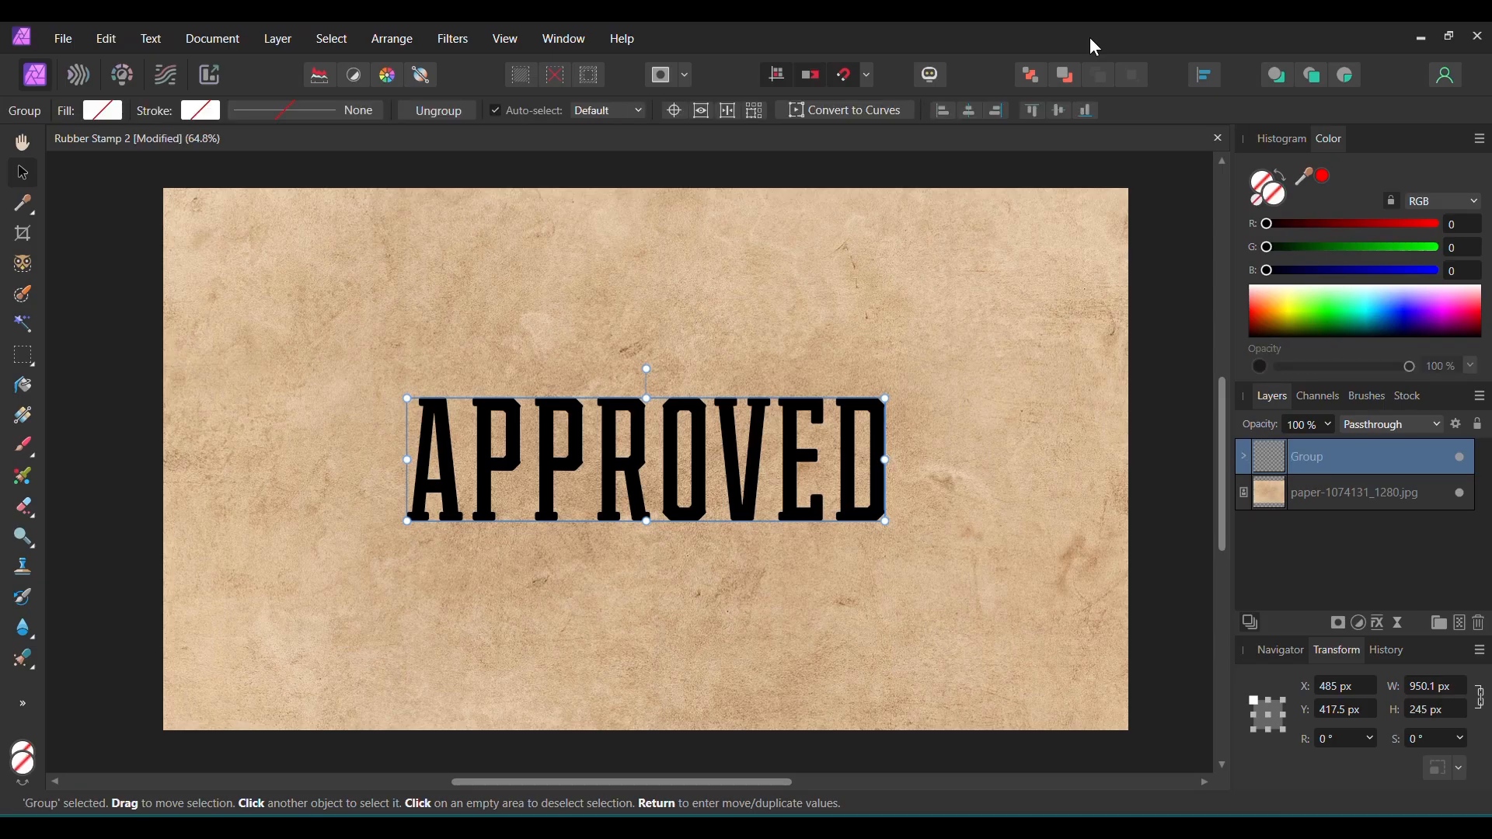
pyautogui.click(1243, 457)
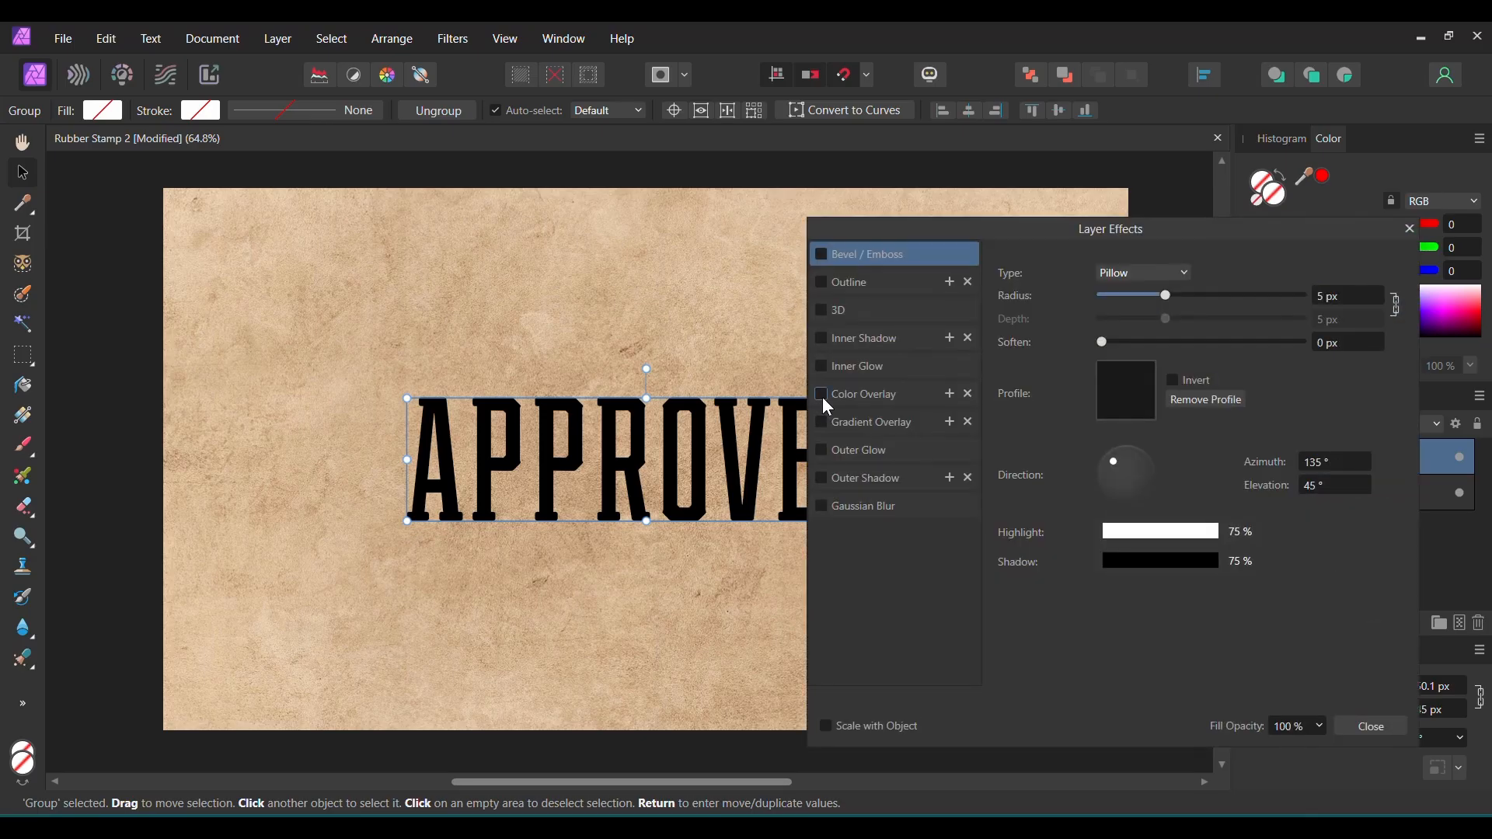
# - Apply a dark green Color Overlay to the lettering, set to scale with the object
pyautogui.click(821, 394)
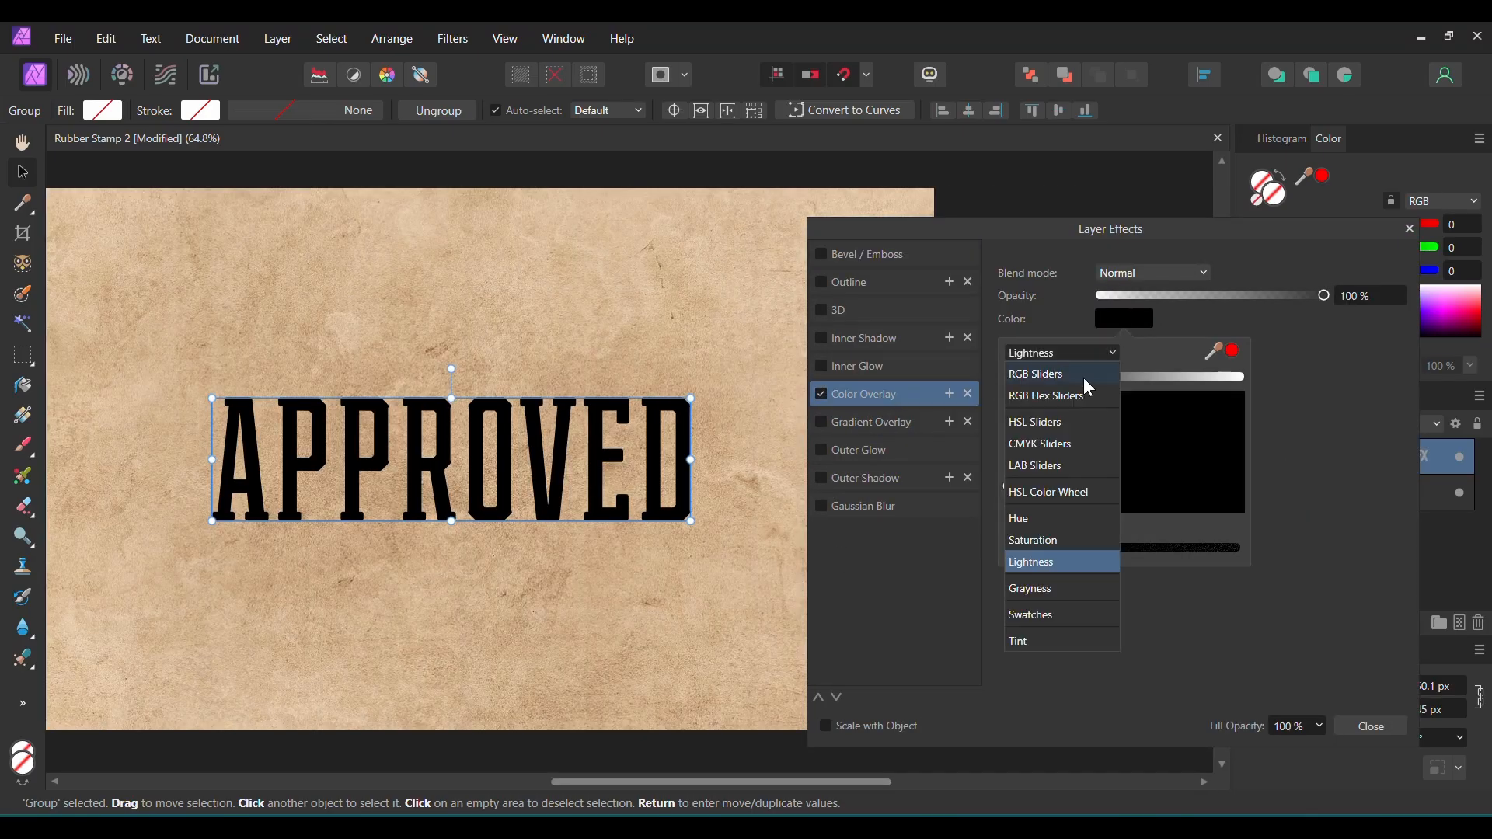
pyautogui.click(1035, 373)
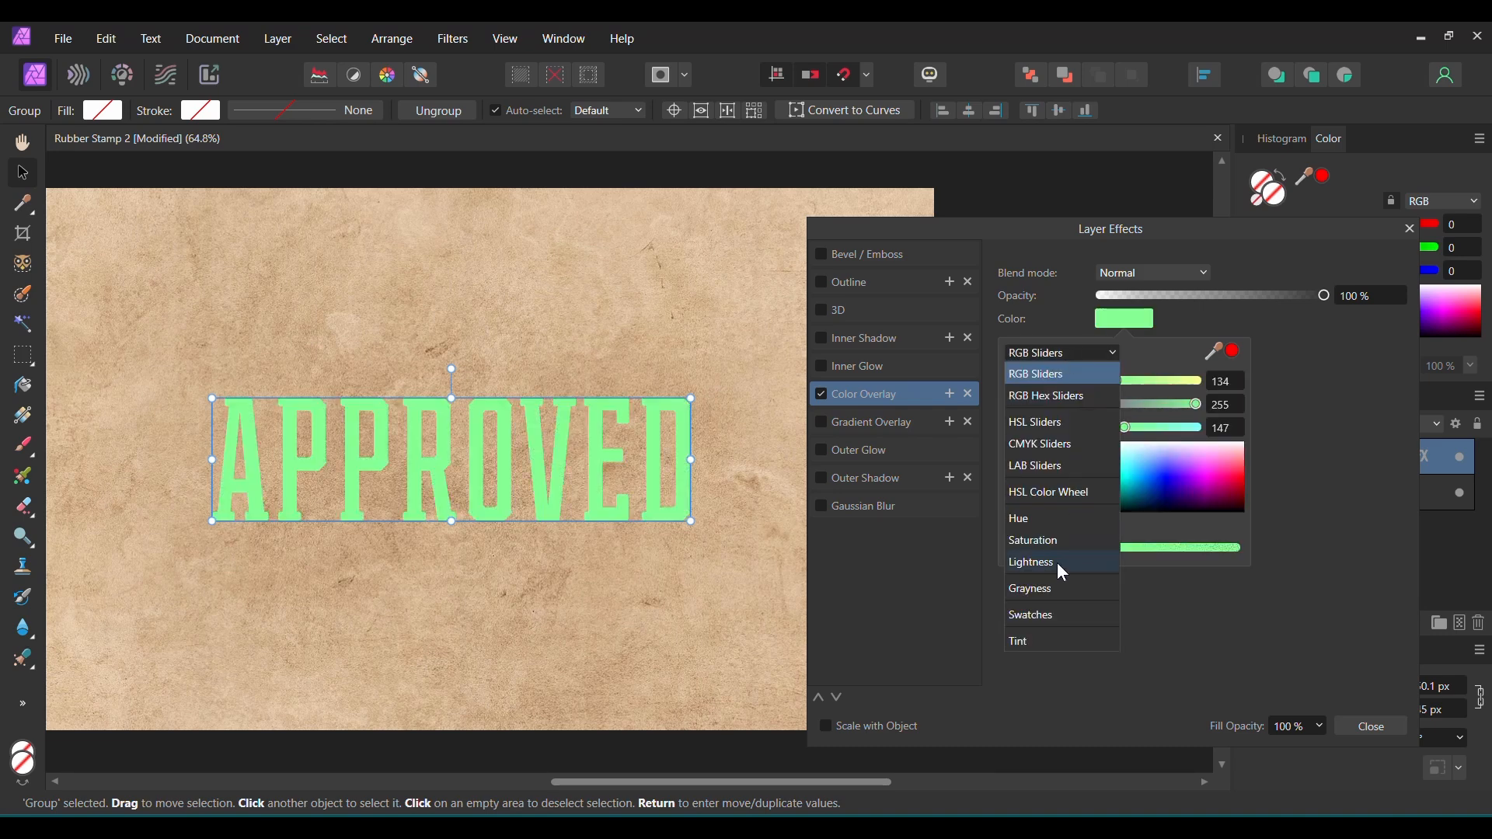
pyautogui.click(1030, 561)
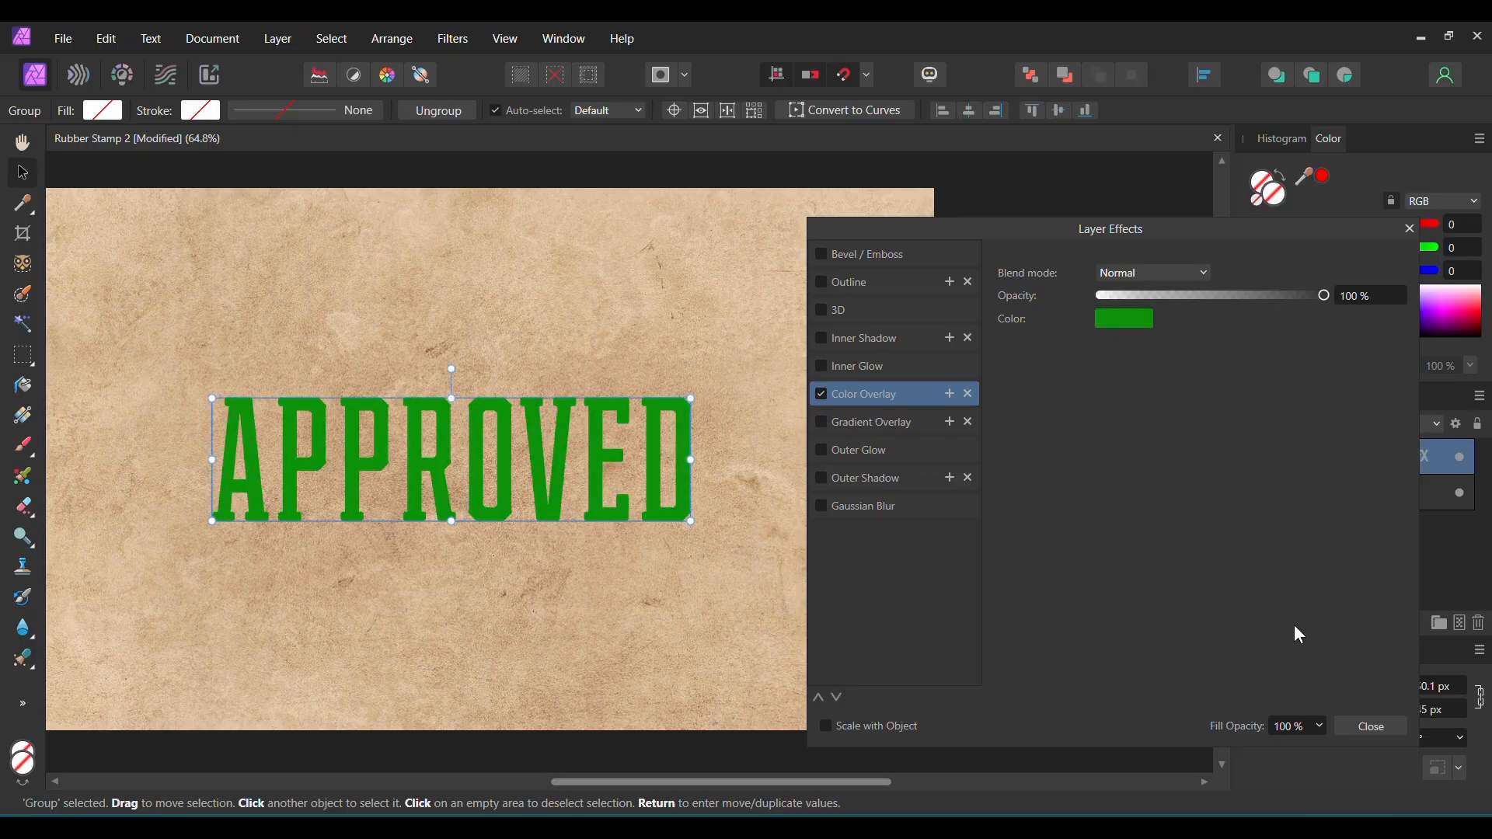
pyautogui.click(824, 726)
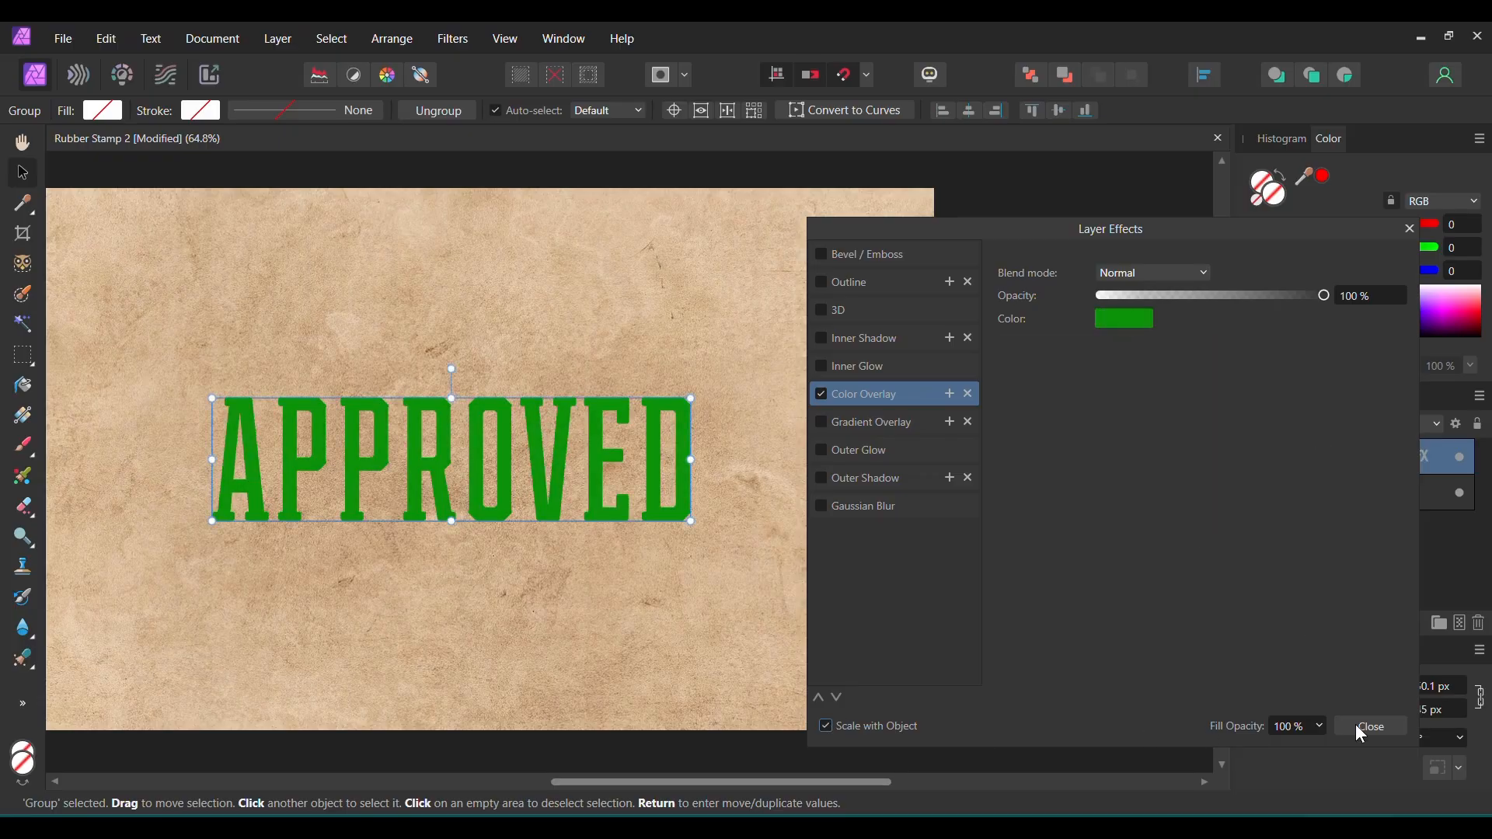
pyautogui.click(1372, 726)
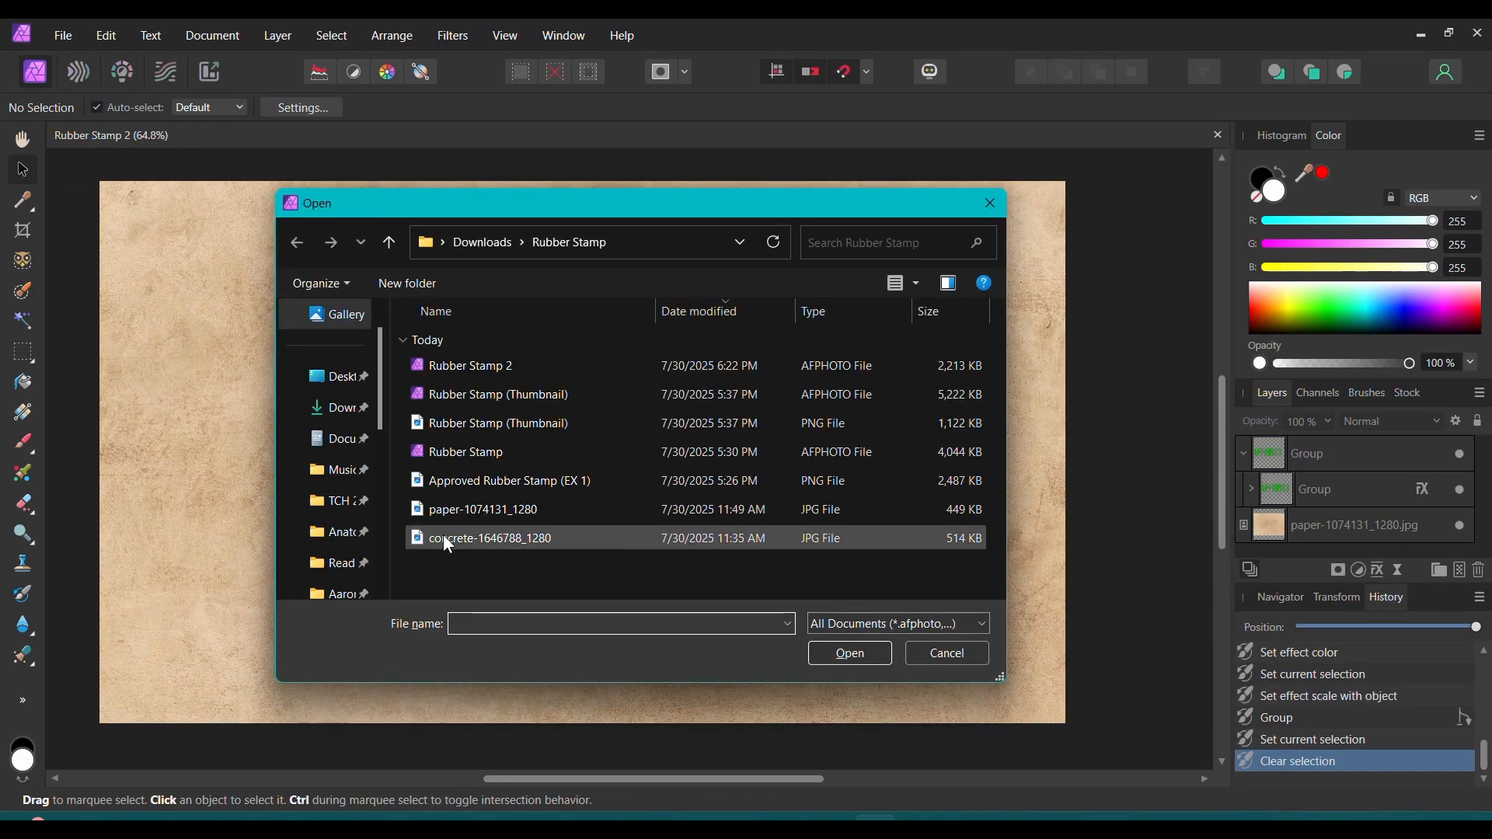
# - Import the concrete texture JPG and nest it inside the APPROVED group
pyautogui.click(490, 537)
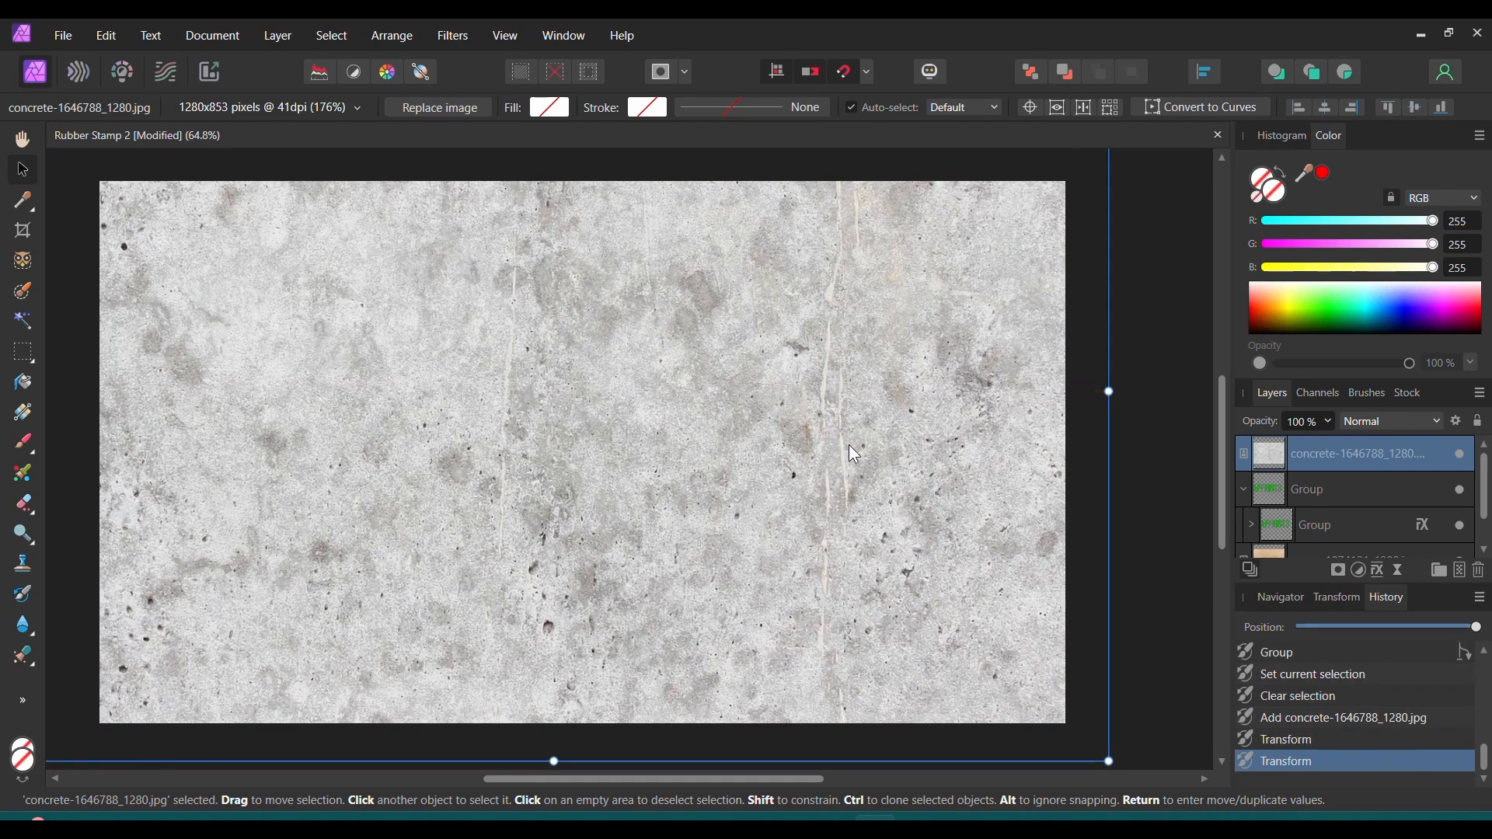
pyautogui.moveTo(1280, 453)
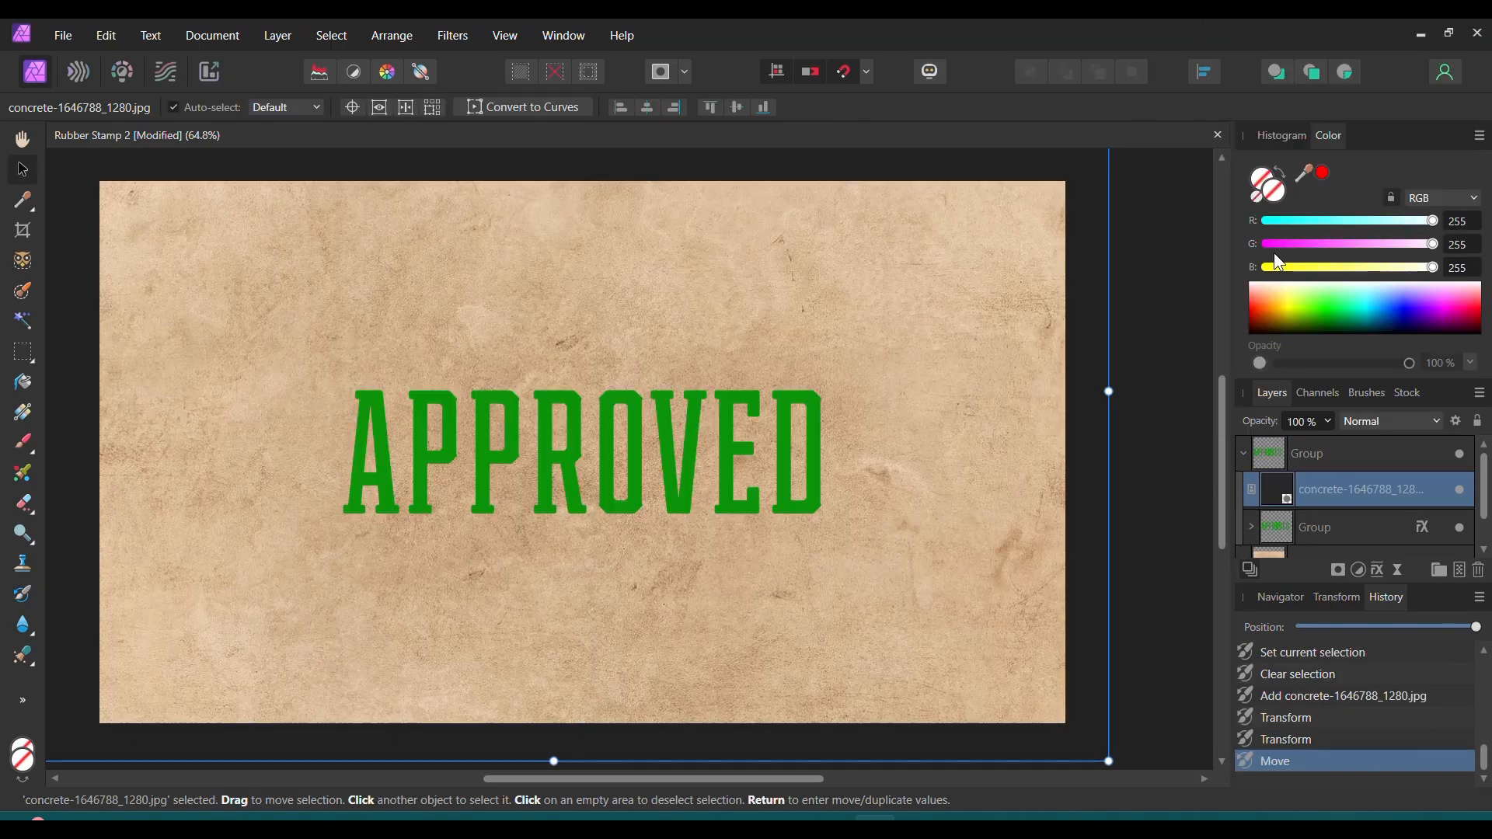
pyautogui.click(1274, 489)
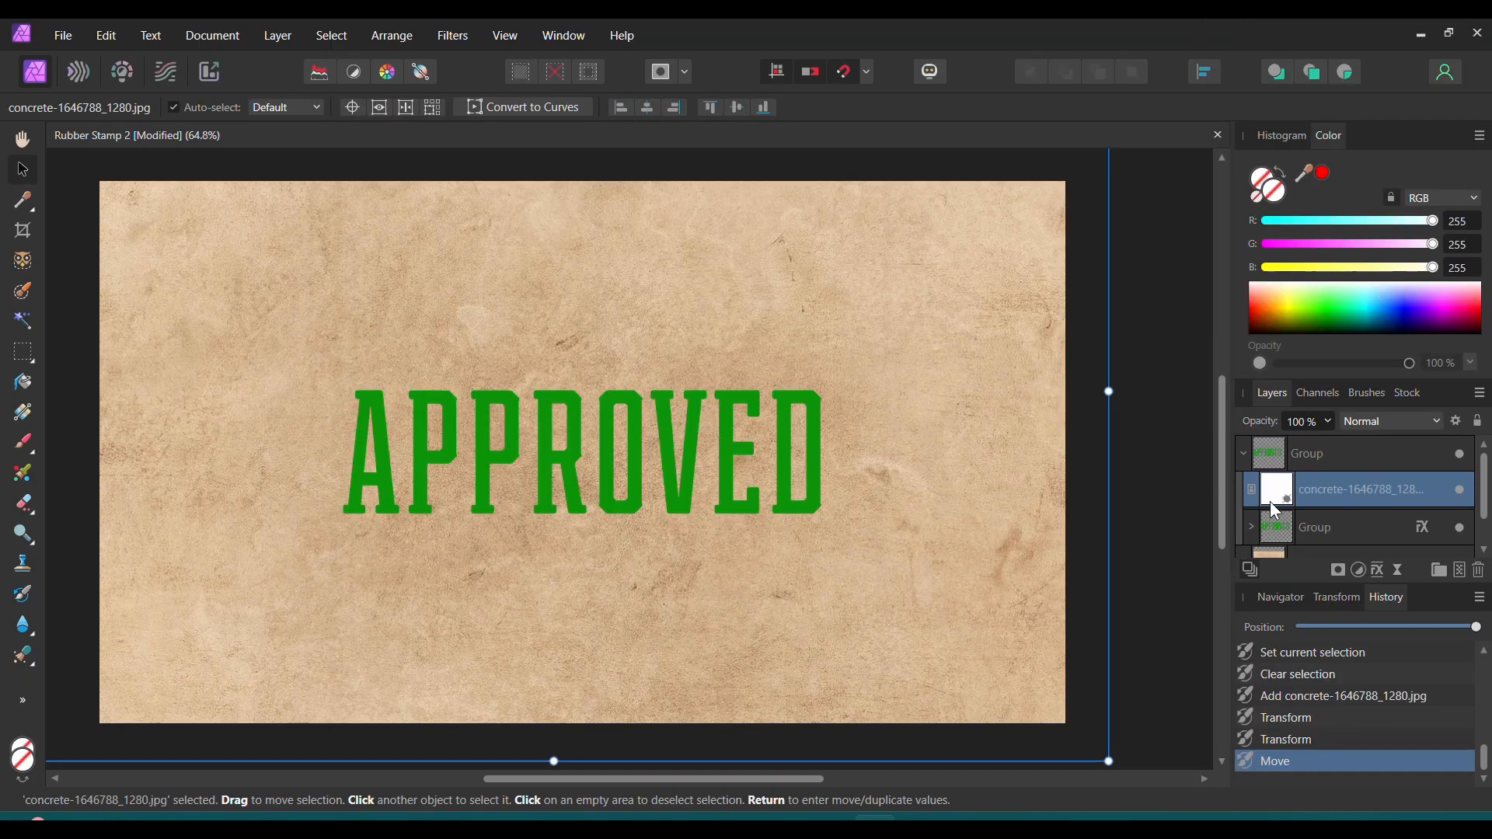
pyautogui.moveTo(1273, 507)
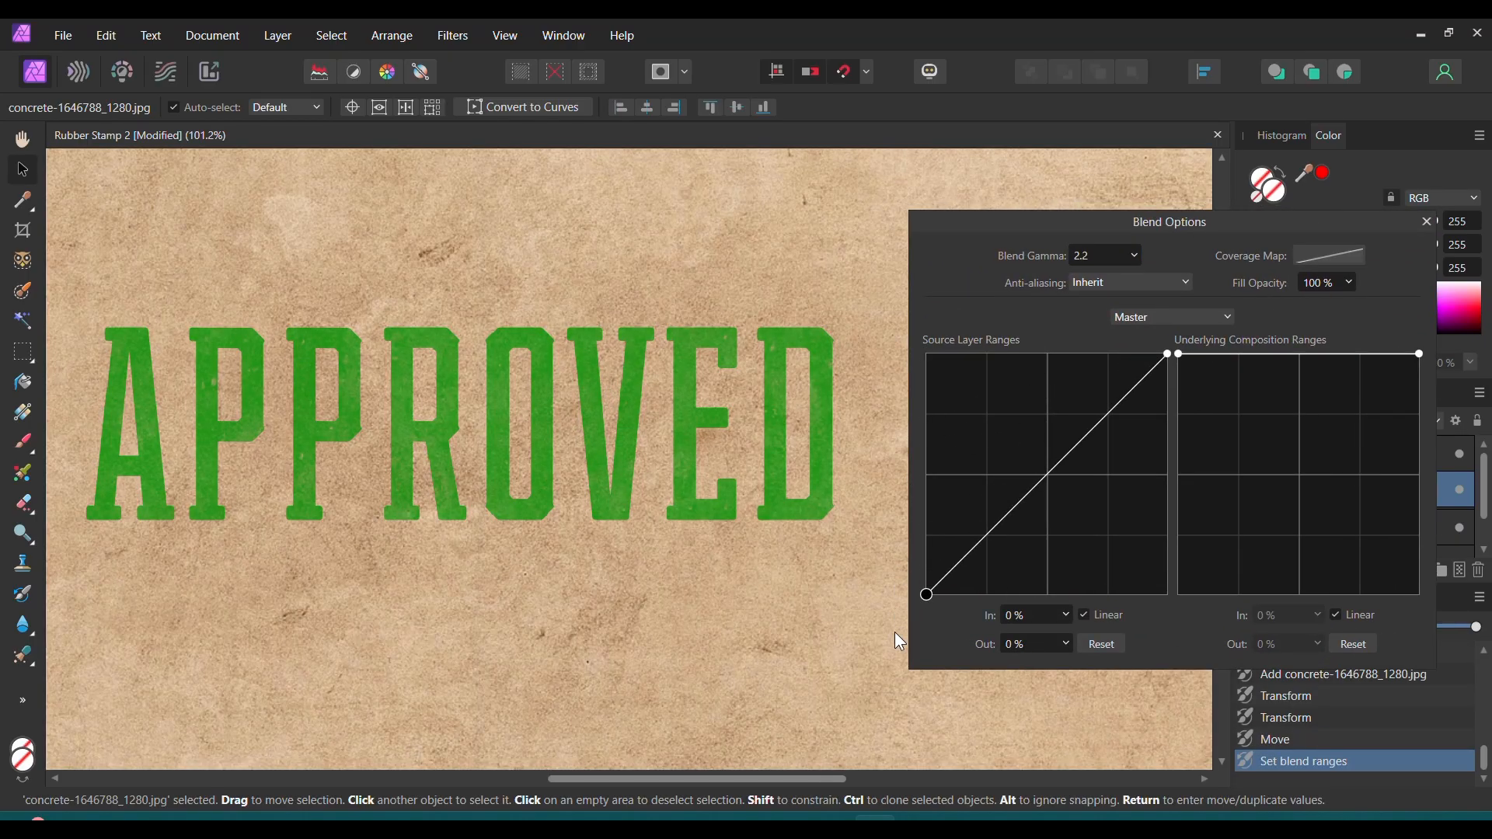
# - Reshape the concrete layer's Source Layer Ranges curve so the letters look worn and speckled
pyautogui.moveTo(925, 592); pyautogui.dragTo(948, 592)
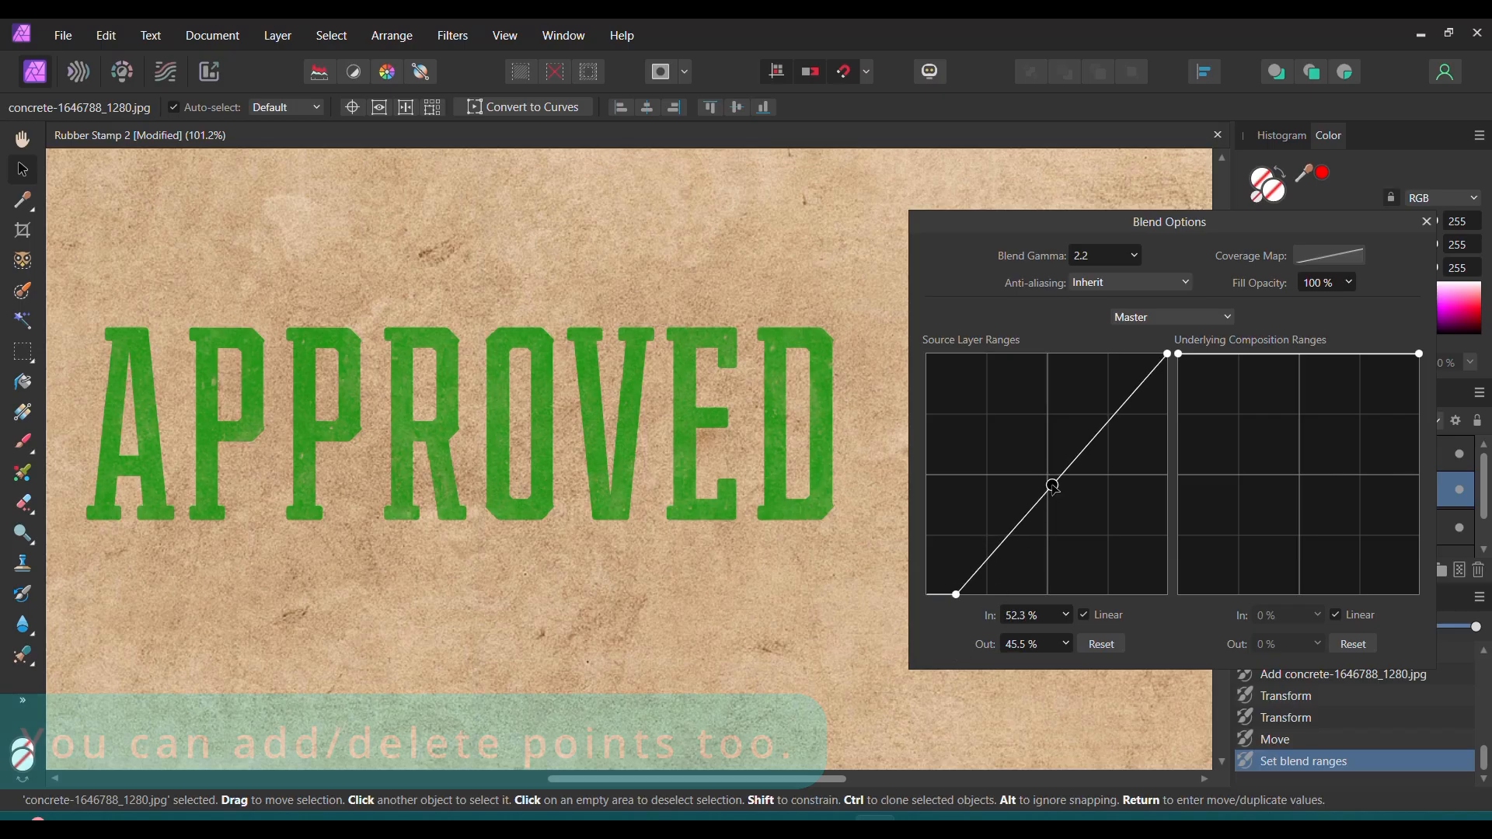
pyautogui.moveTo(1052, 485); pyautogui.dragTo(1063, 502)
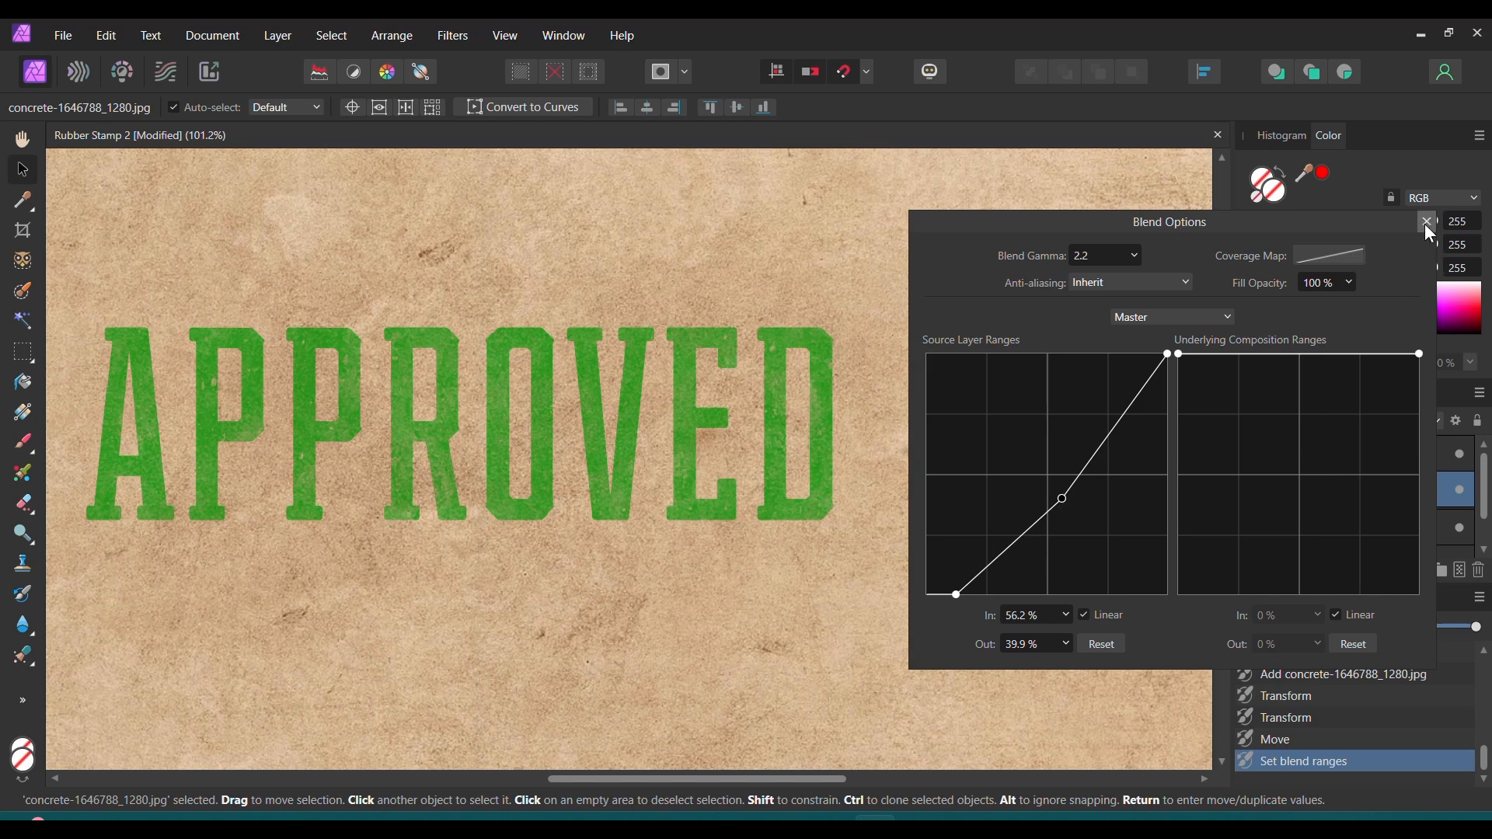
pyautogui.click(1426, 223)
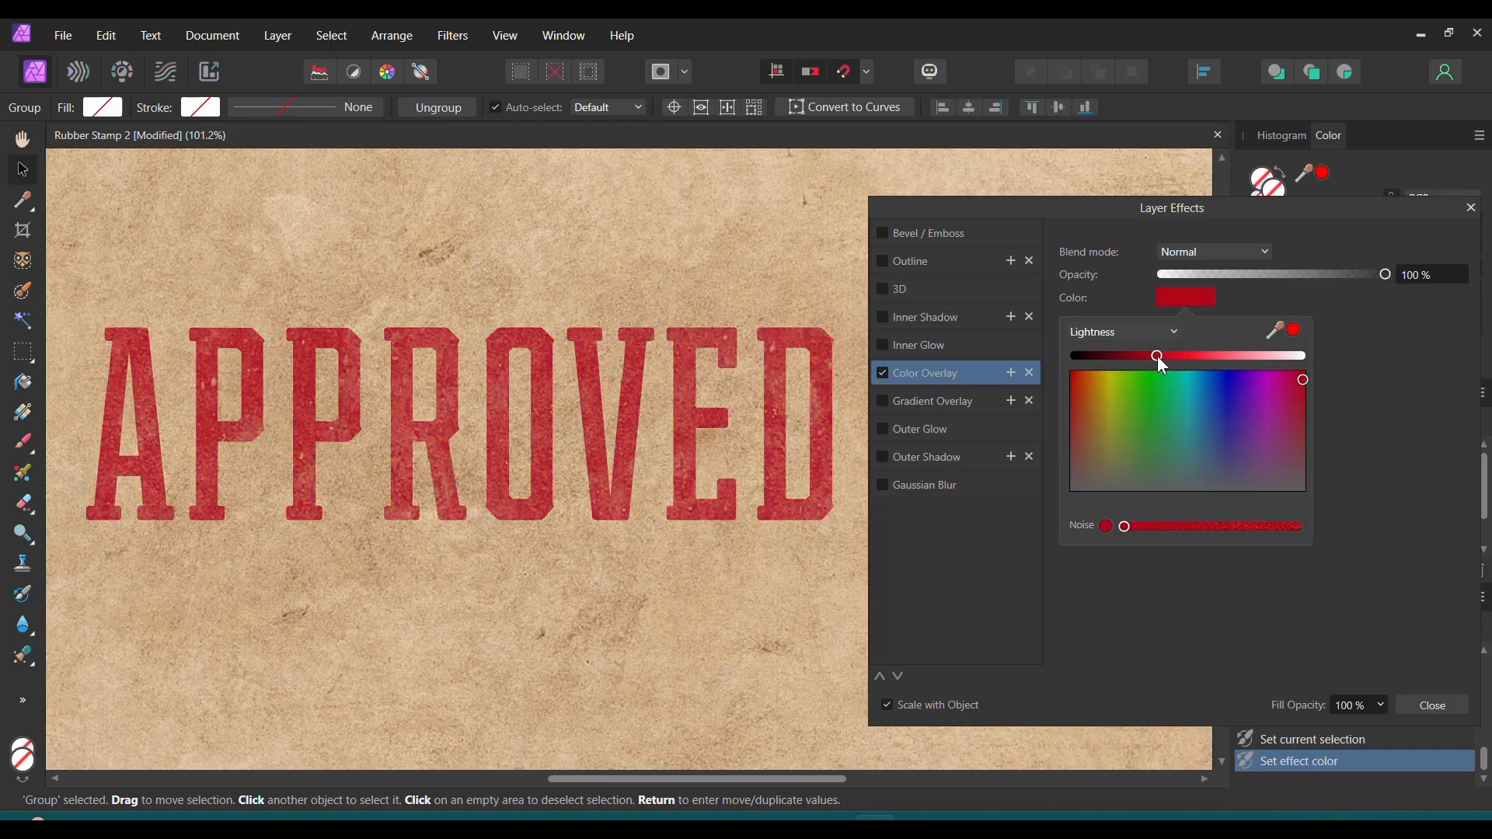
# - Switch the lettering's Color Overlay to stamp red and duplicate the group
pyautogui.click(1431, 709)
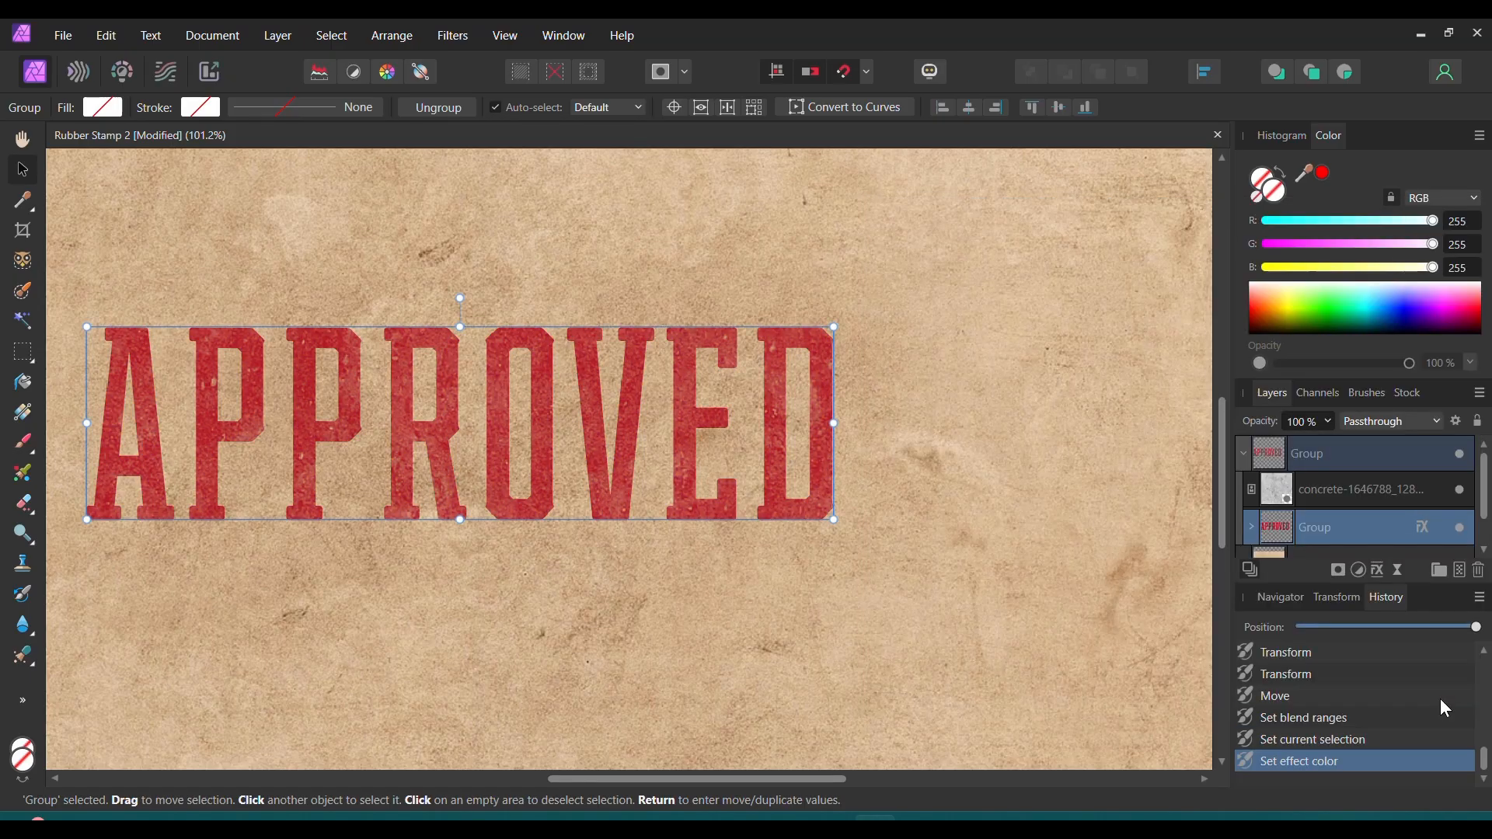
pyautogui.moveTo(1253, 610)
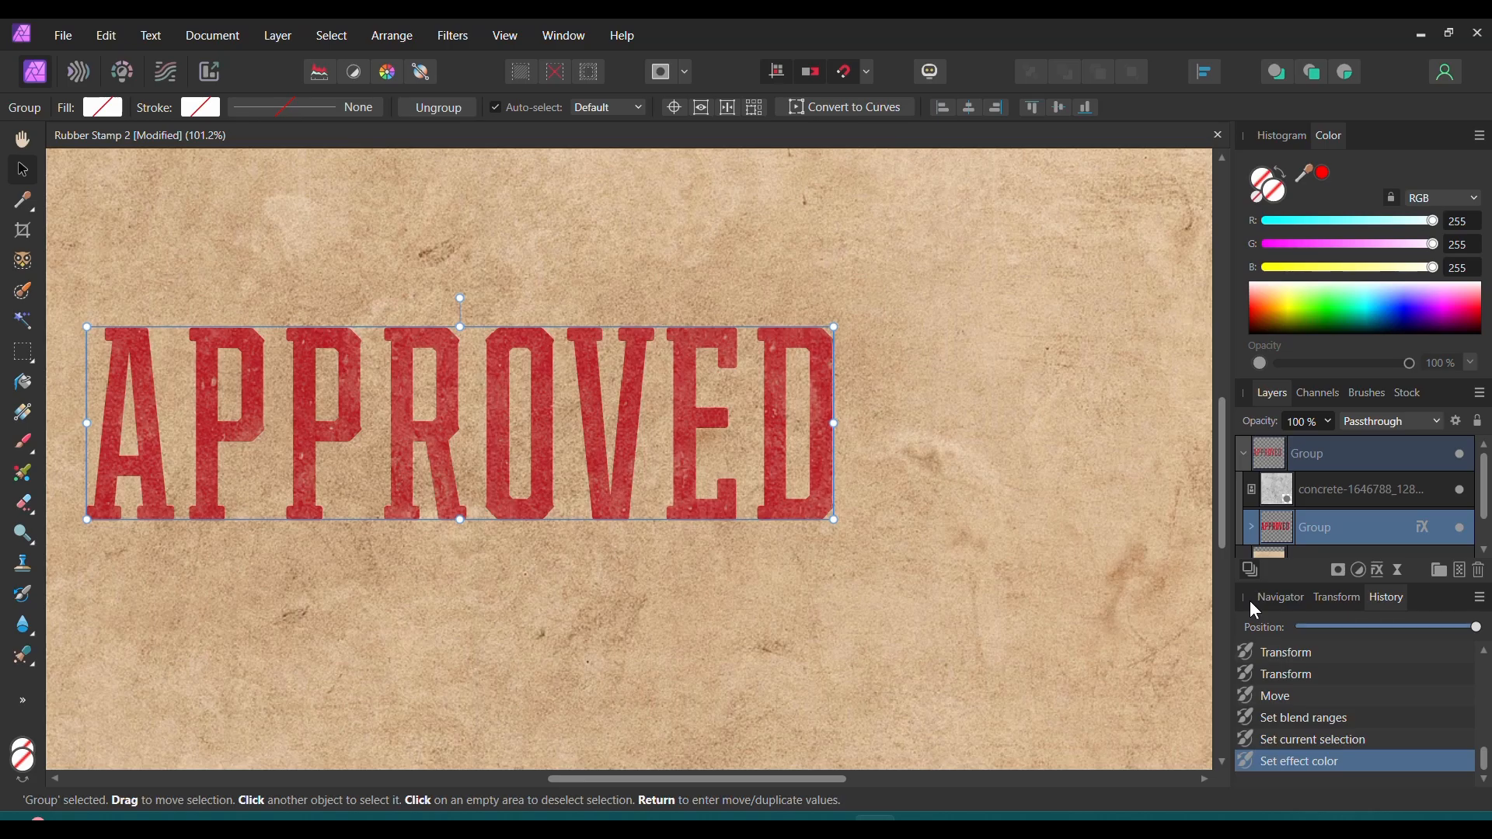
pyautogui.click(1351, 454)
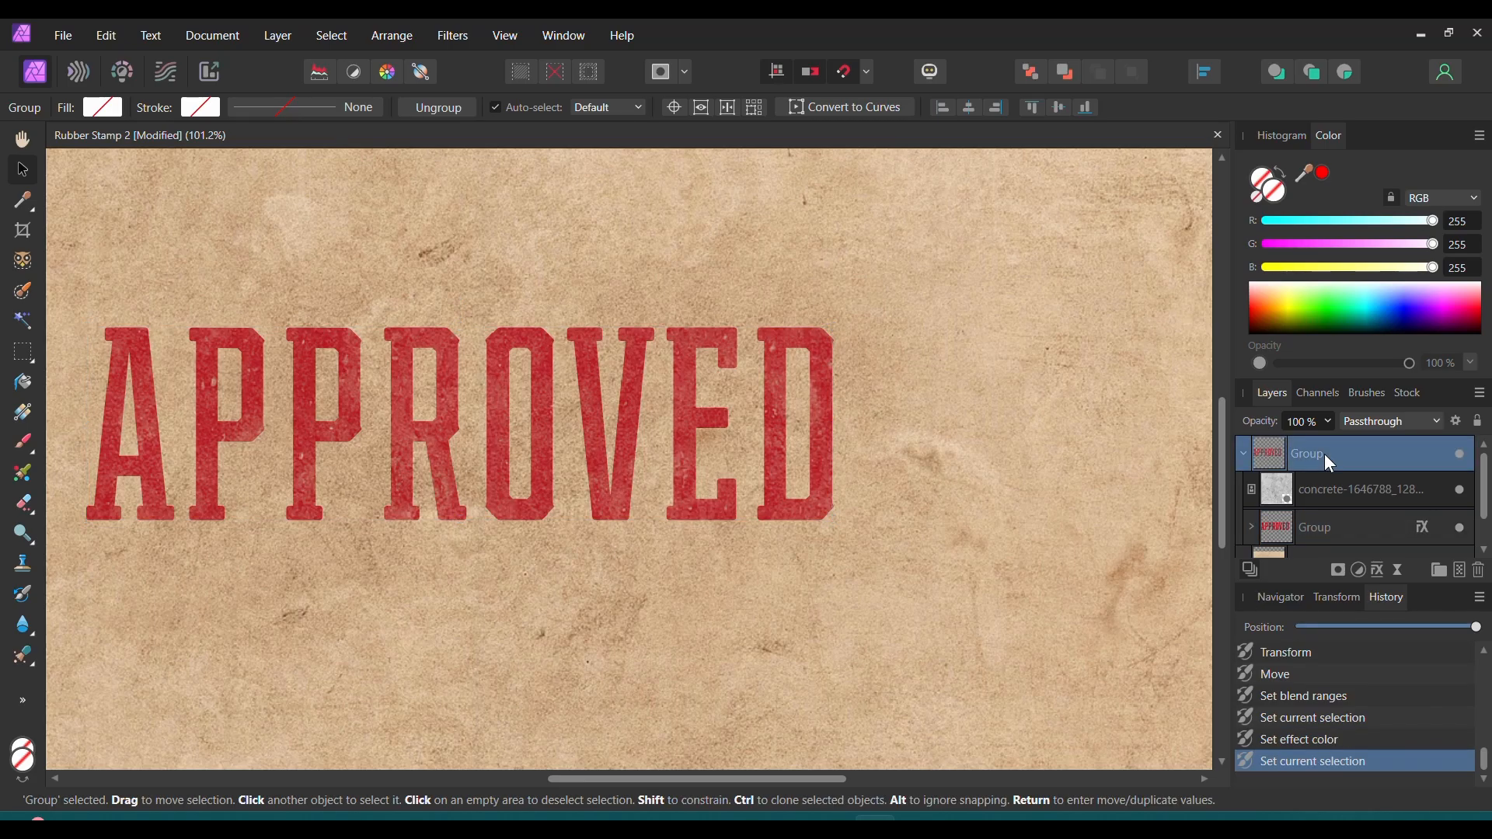
# - Set the top APPROVED group's blend mode to Multiply
pyautogui.click(1434, 424)
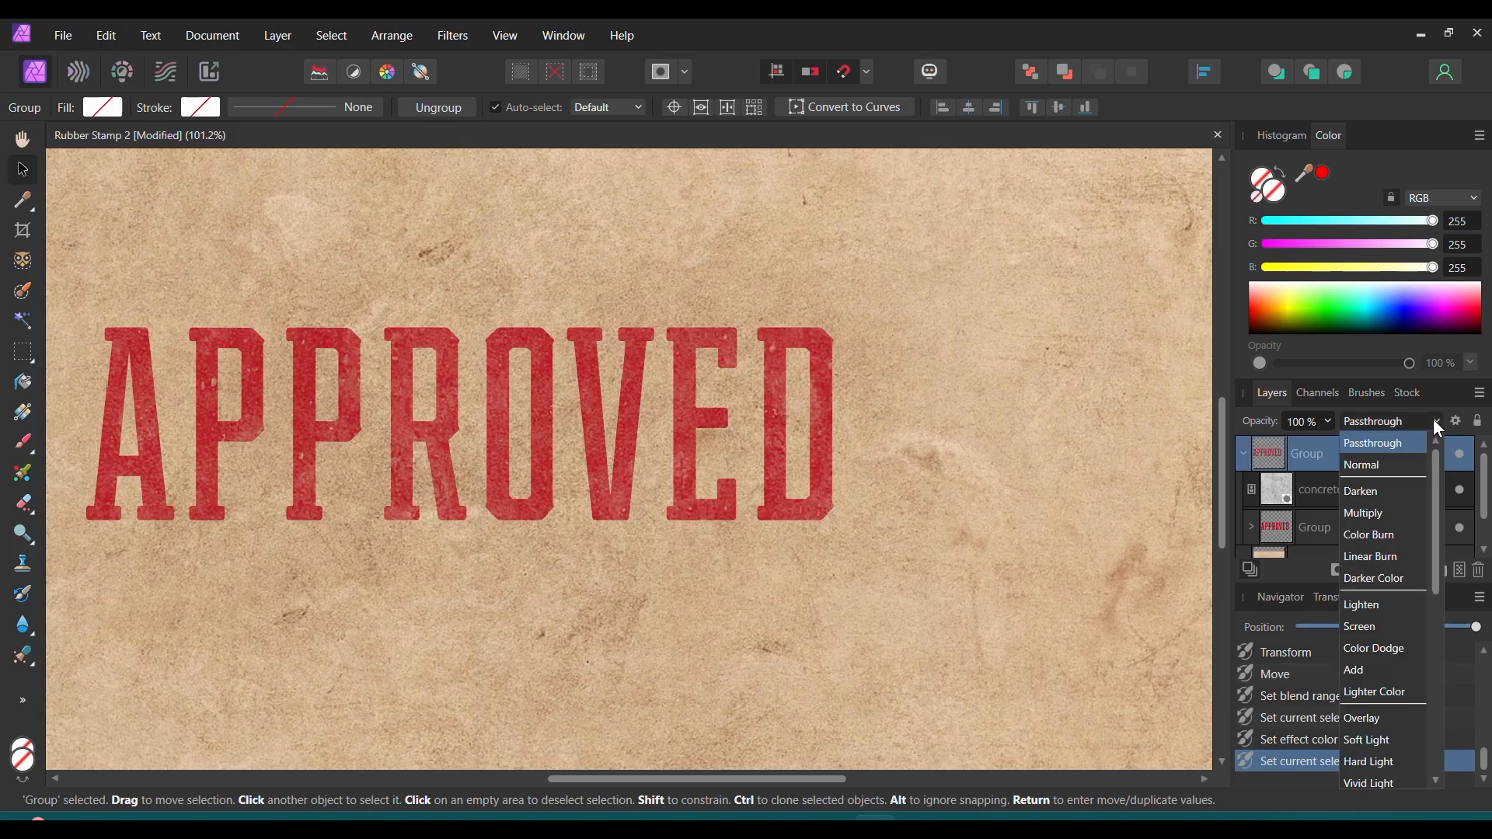
pyautogui.moveTo(1360, 490)
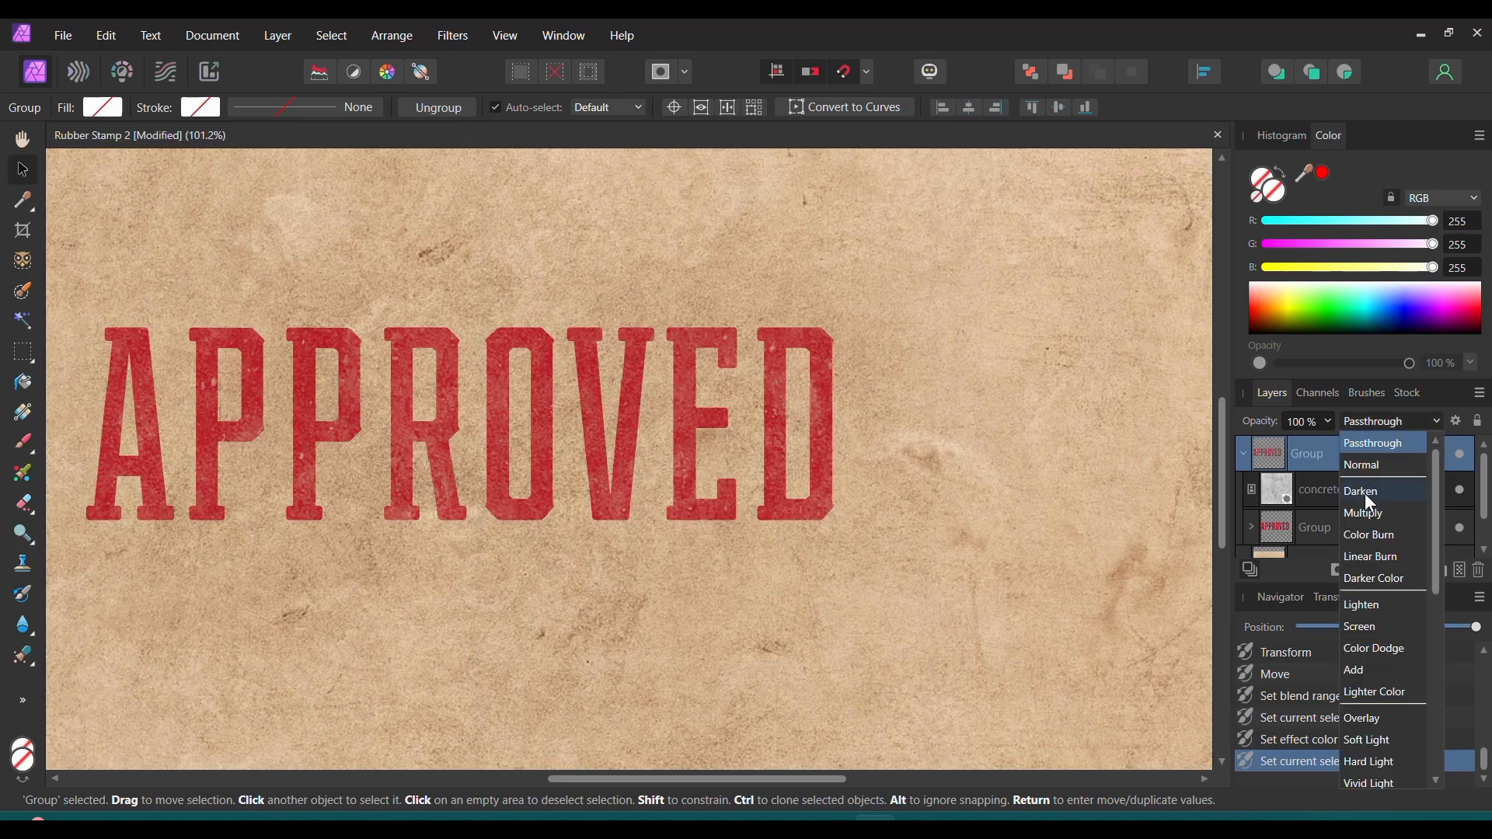
pyautogui.click(1363, 512)
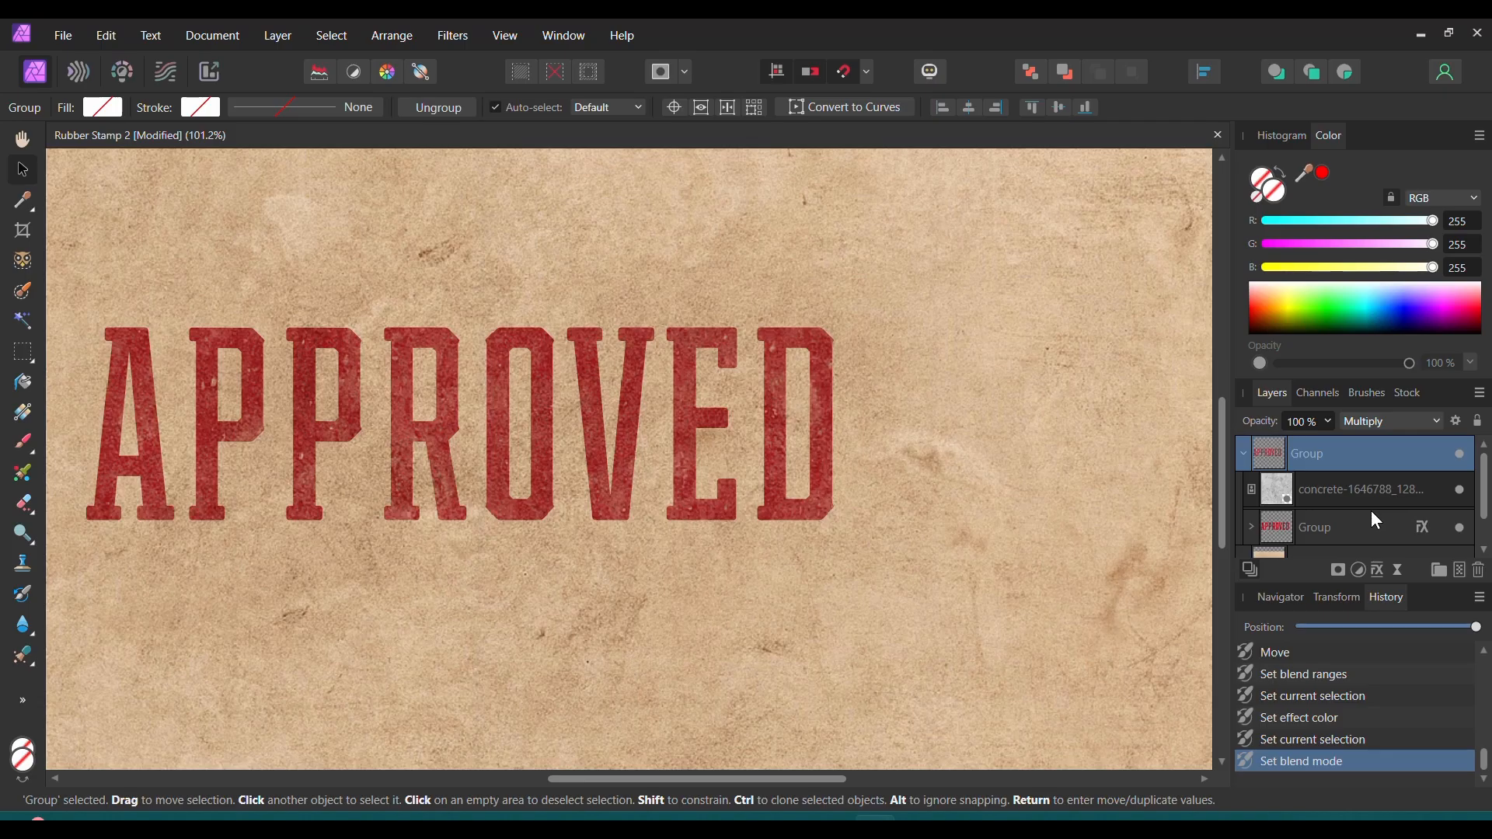
pyautogui.moveTo(1425, 527)
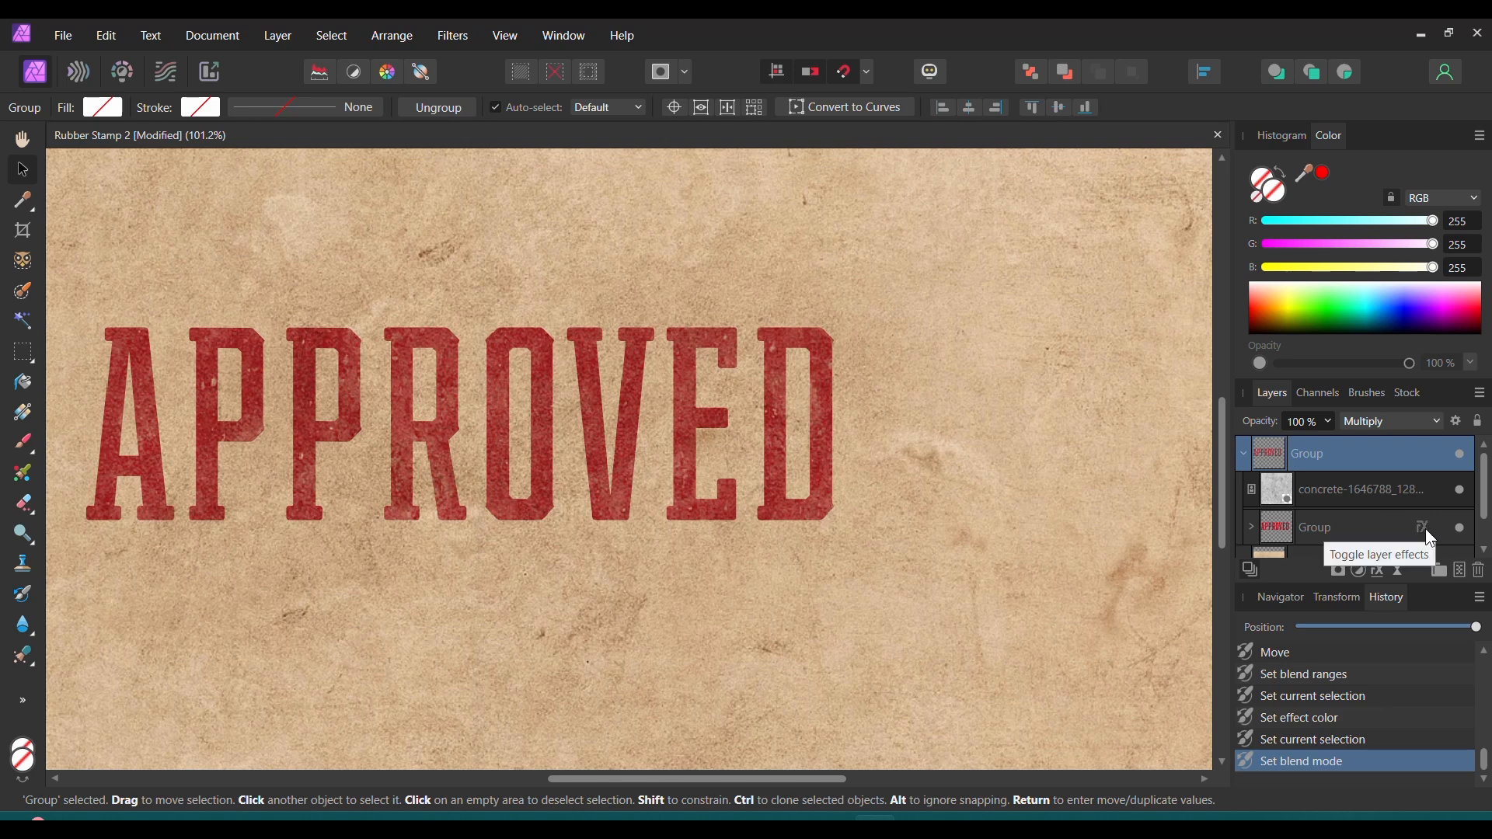
# - Change the text group's Color Overlay to a brighter pure red
pyautogui.click(1425, 527)
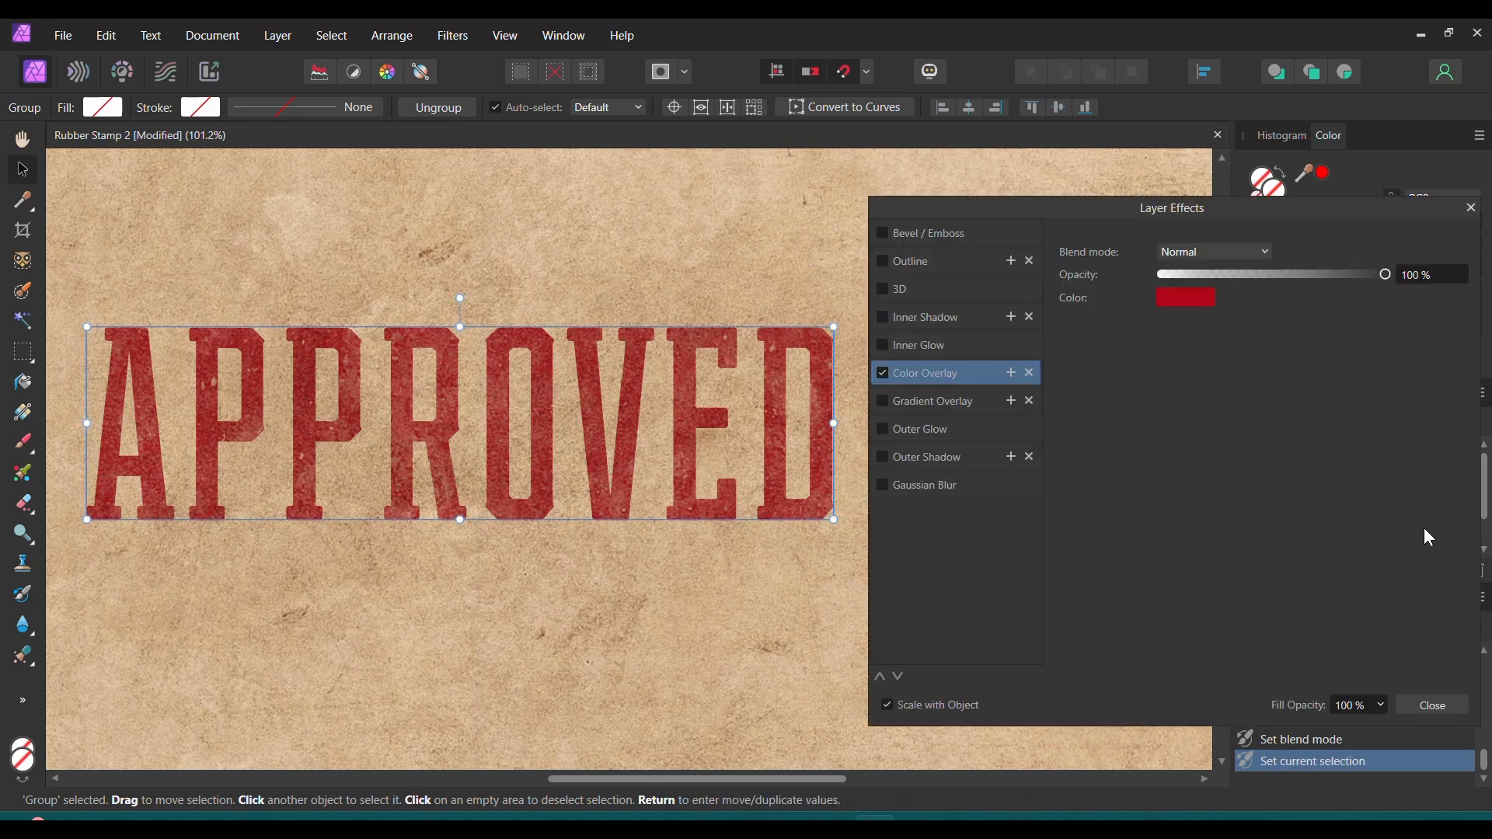
pyautogui.click(1185, 299)
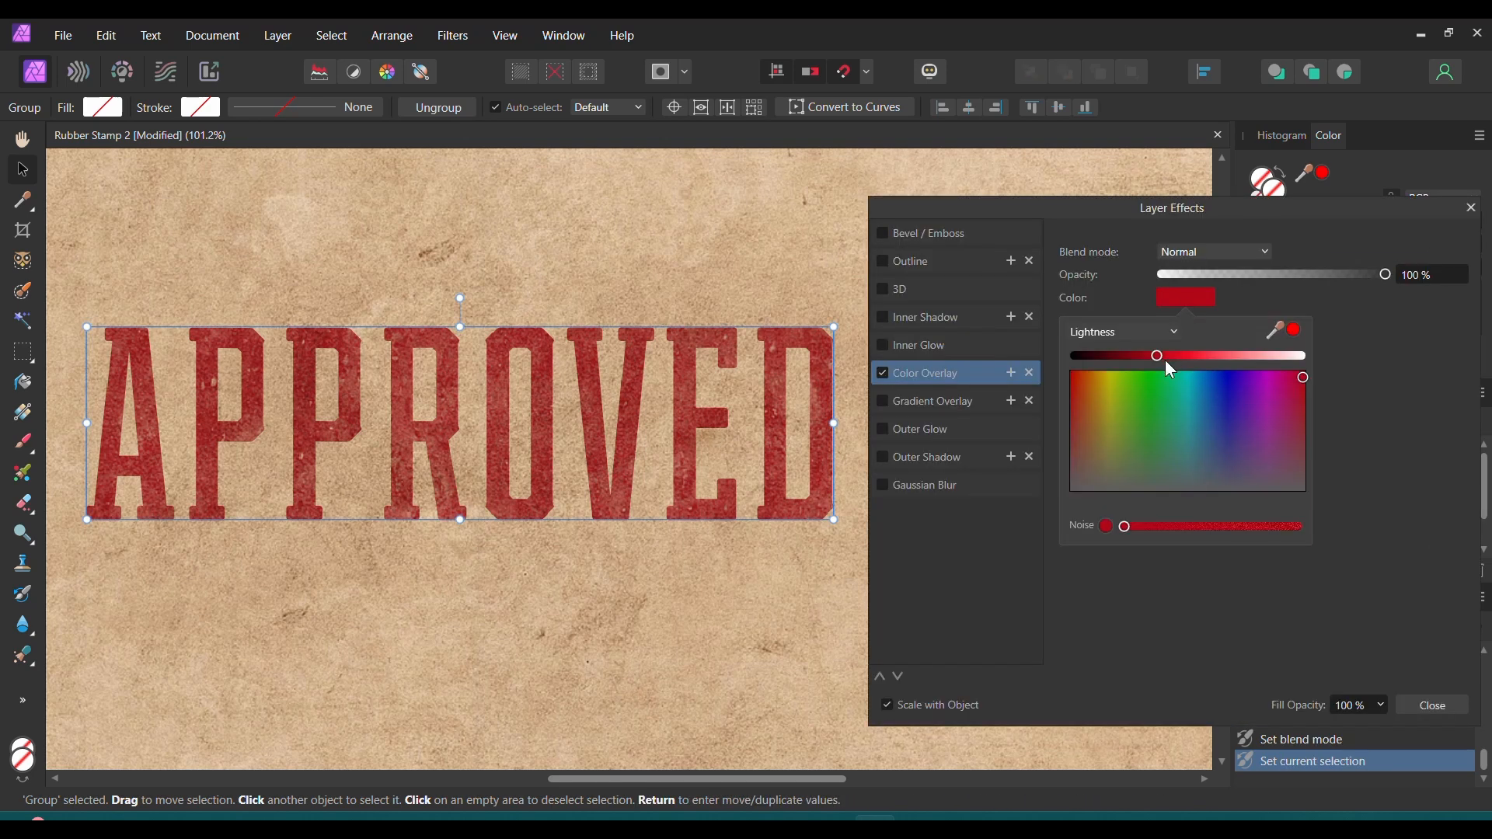
pyautogui.click(1430, 706)
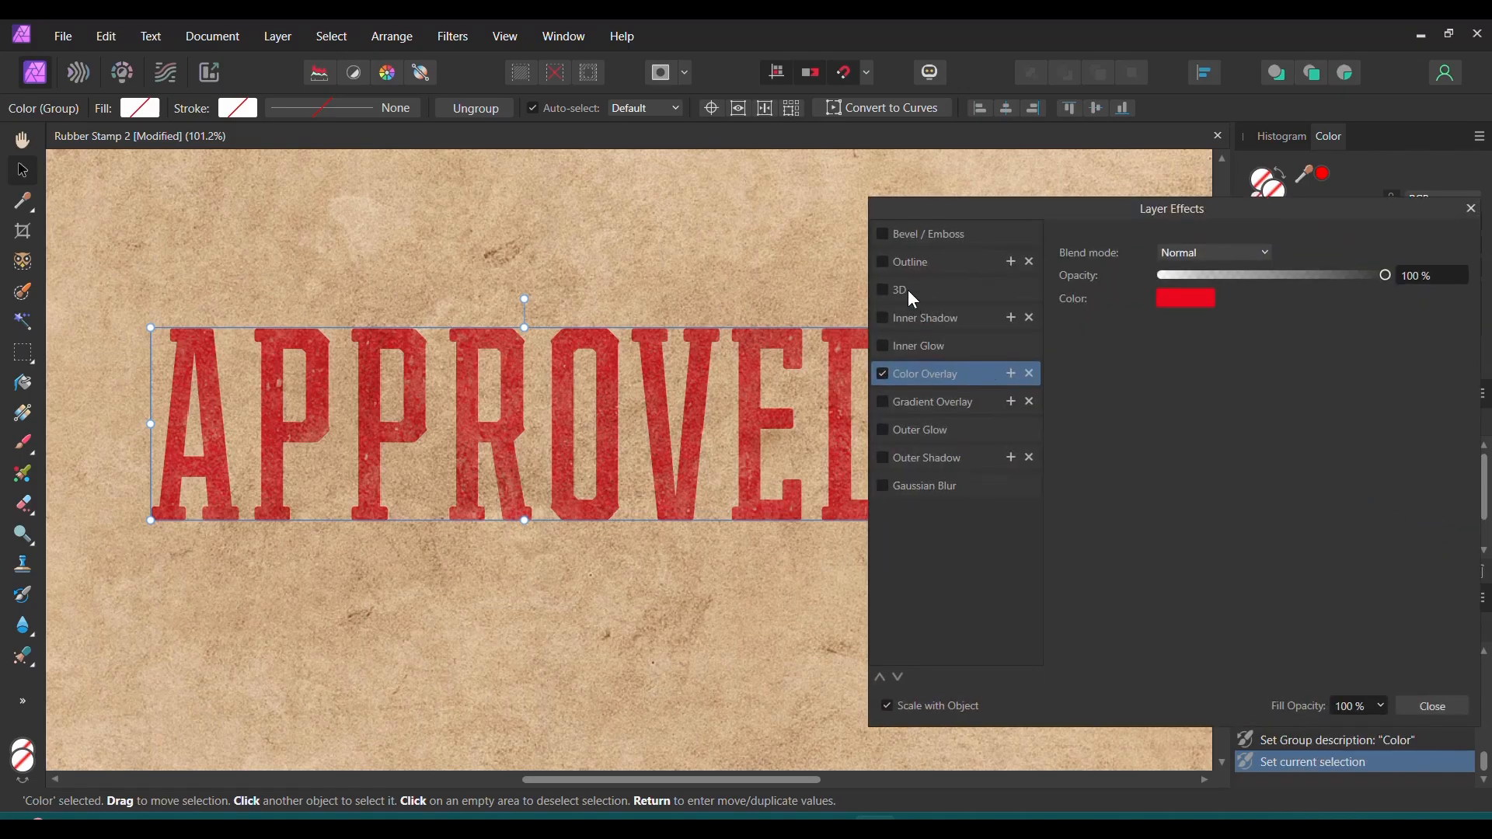
# - Enable a 1 px pillow Bevel/Emboss with the light direction around -171° from the left
pyautogui.click(883, 235)
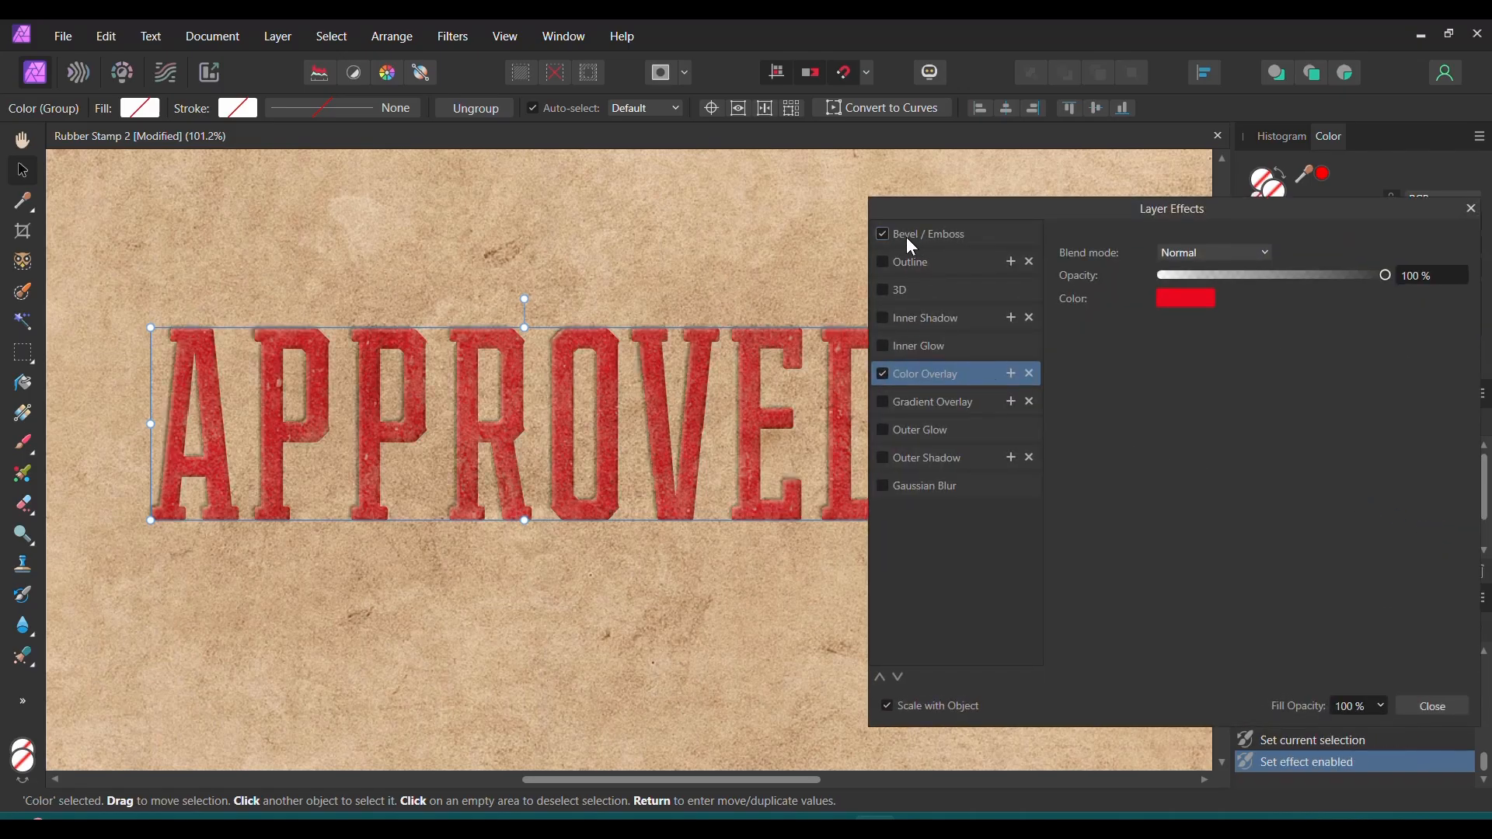
pyautogui.click(925, 233)
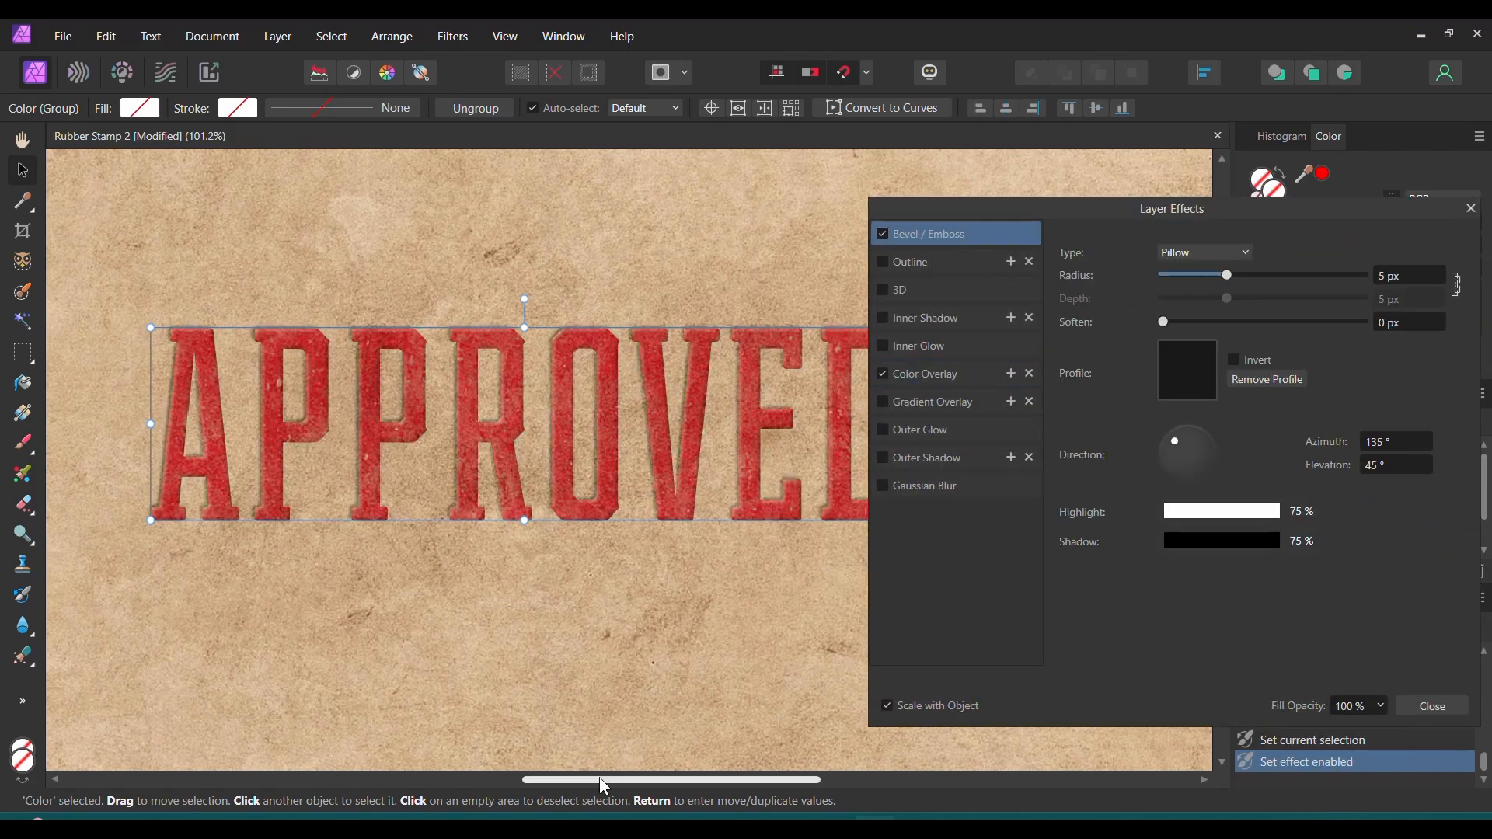
pyautogui.moveTo(1226, 276); pyautogui.dragTo(1209, 276)
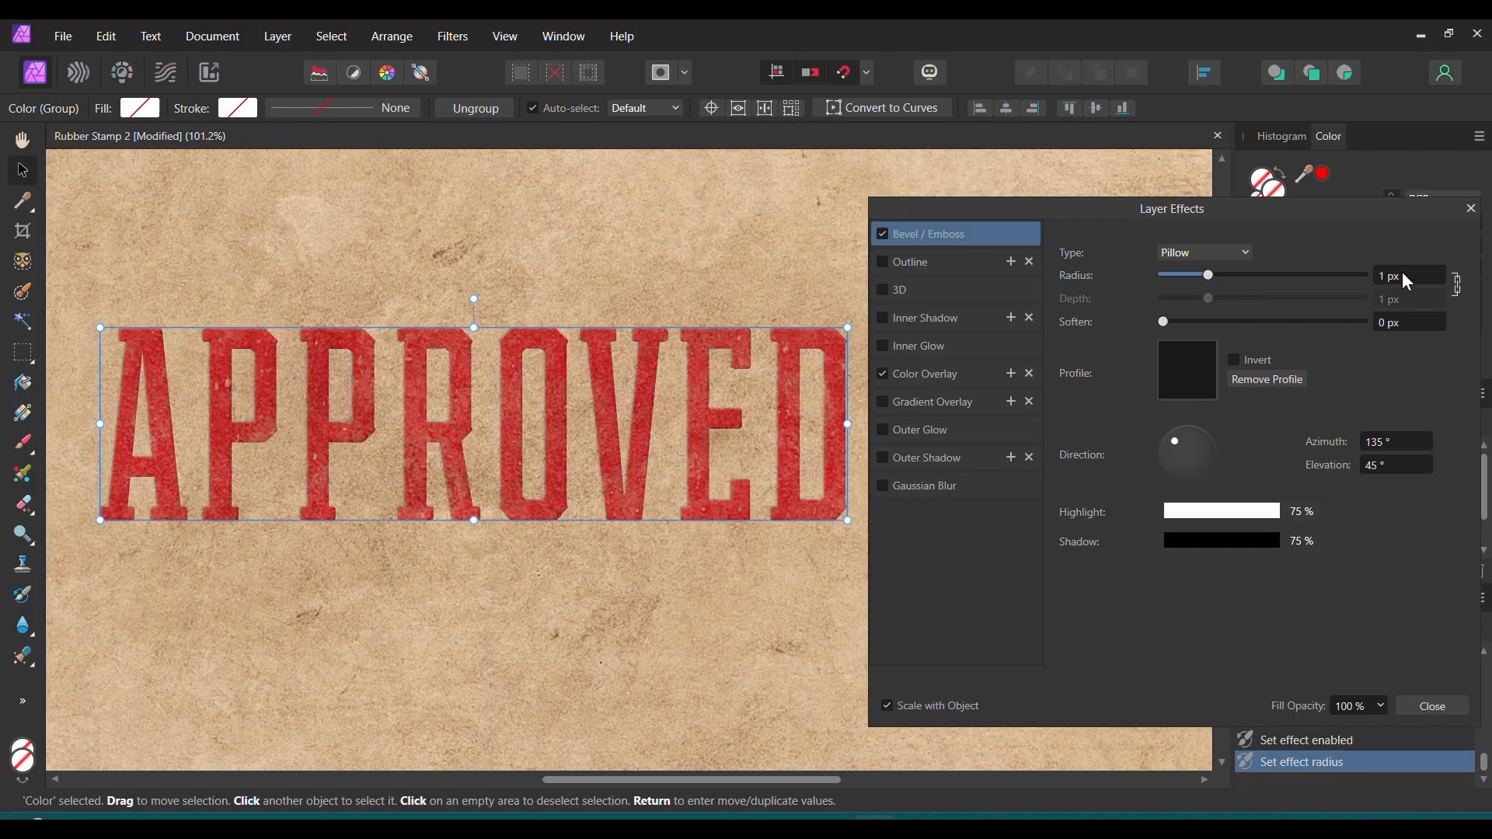
pyautogui.moveTo(1175, 440); pyautogui.dragTo(1197, 475)
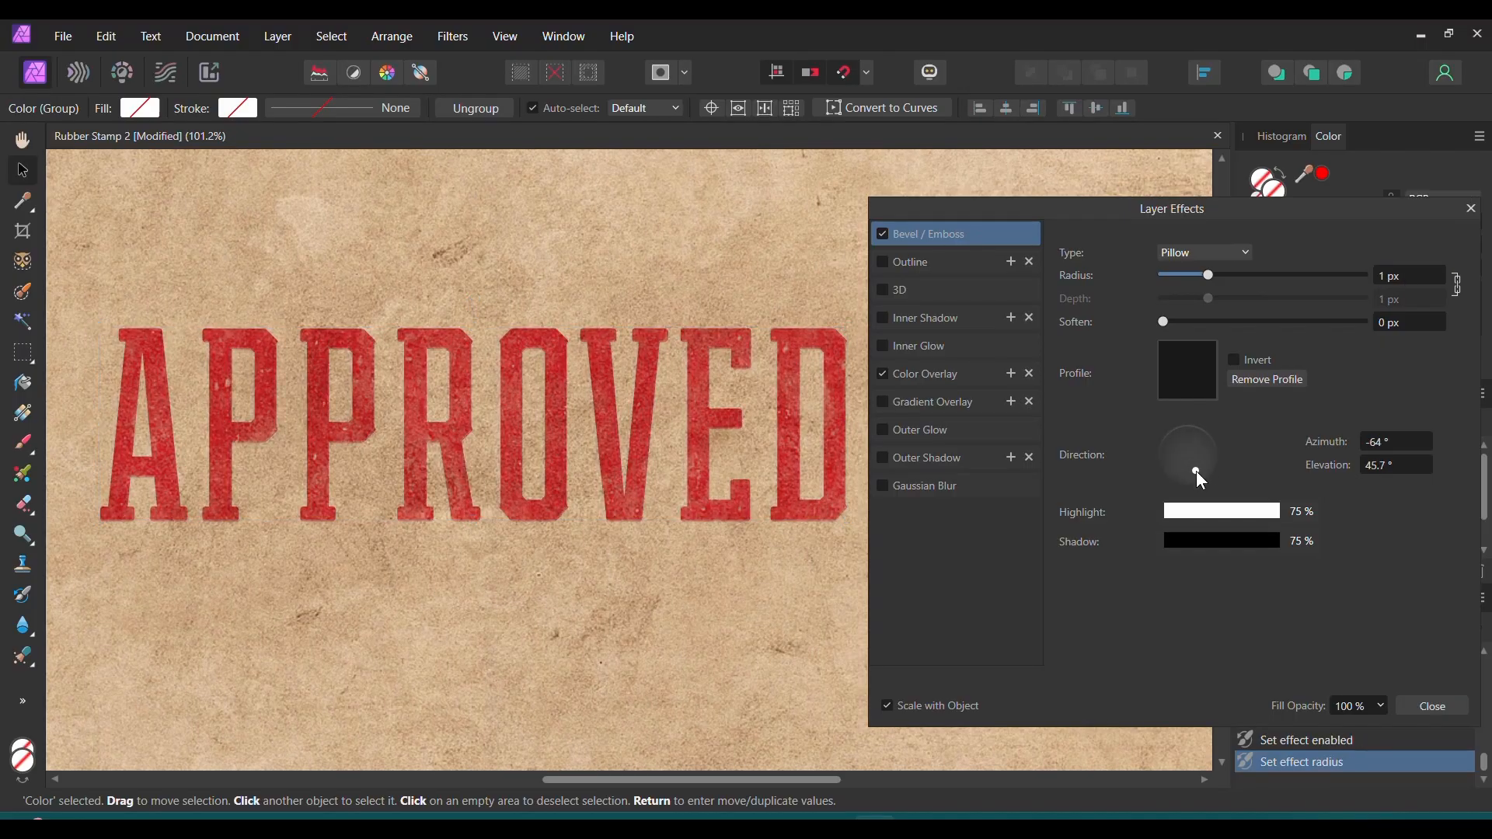
pyautogui.moveTo(1198, 477); pyautogui.dragTo(1197, 483)
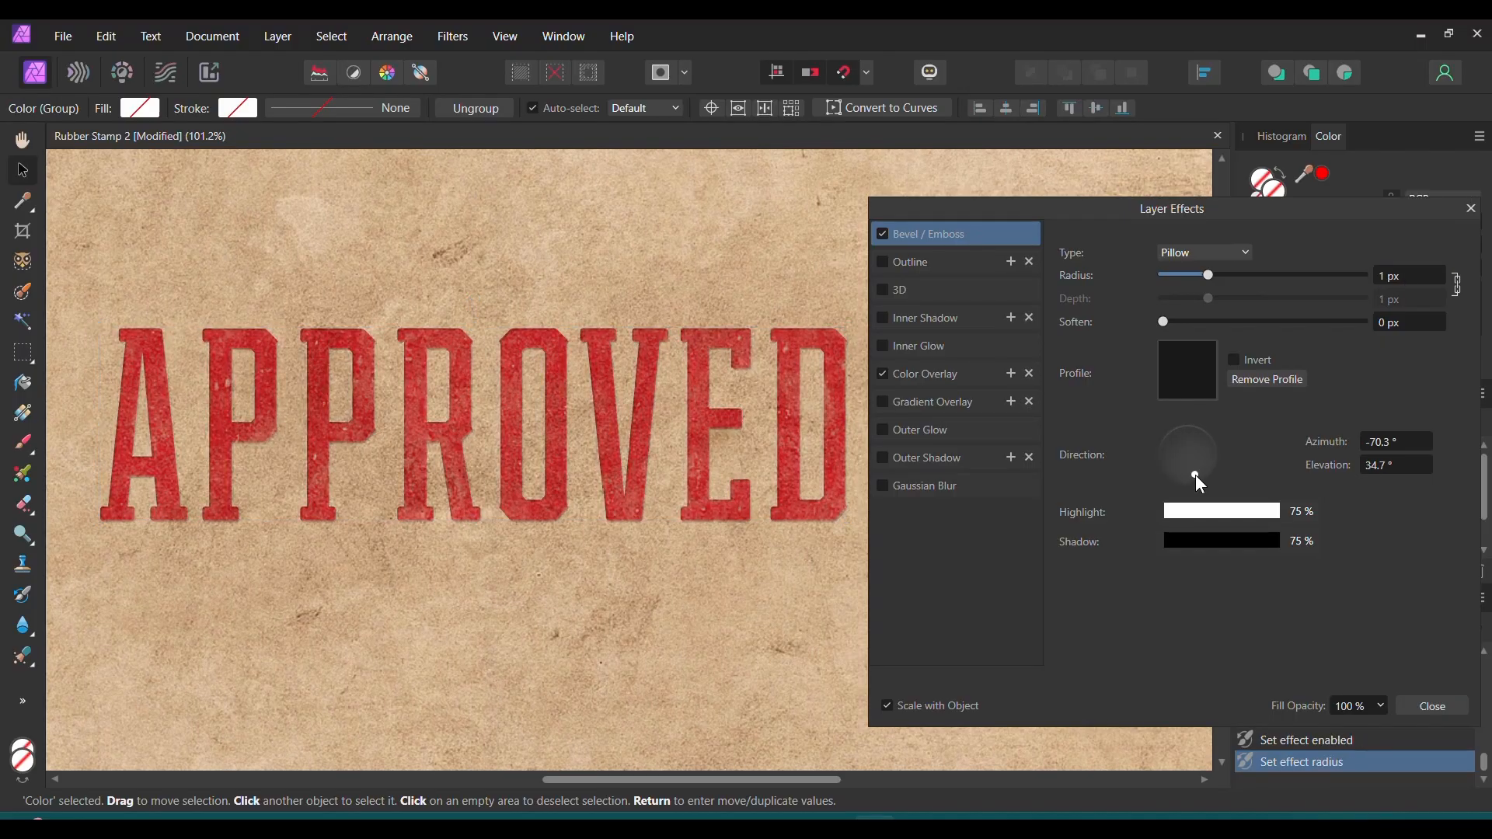
pyautogui.moveTo(1197, 480); pyautogui.dragTo(1171, 457)
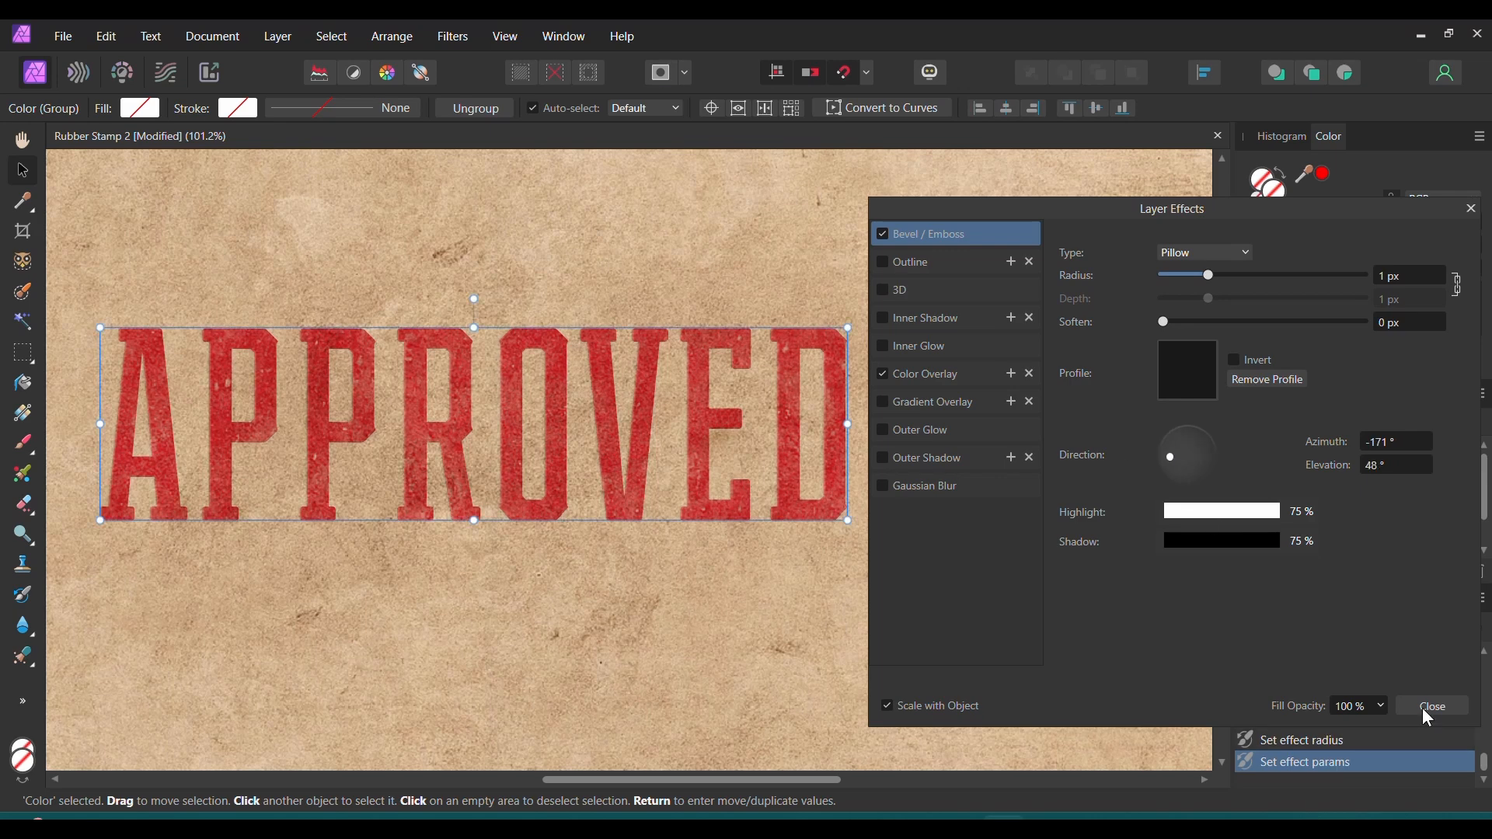
# - Set the Rounded Rectangle to no fill, 45 pt stroke aligned Outside, scaling with object
pyautogui.click(1430, 709)
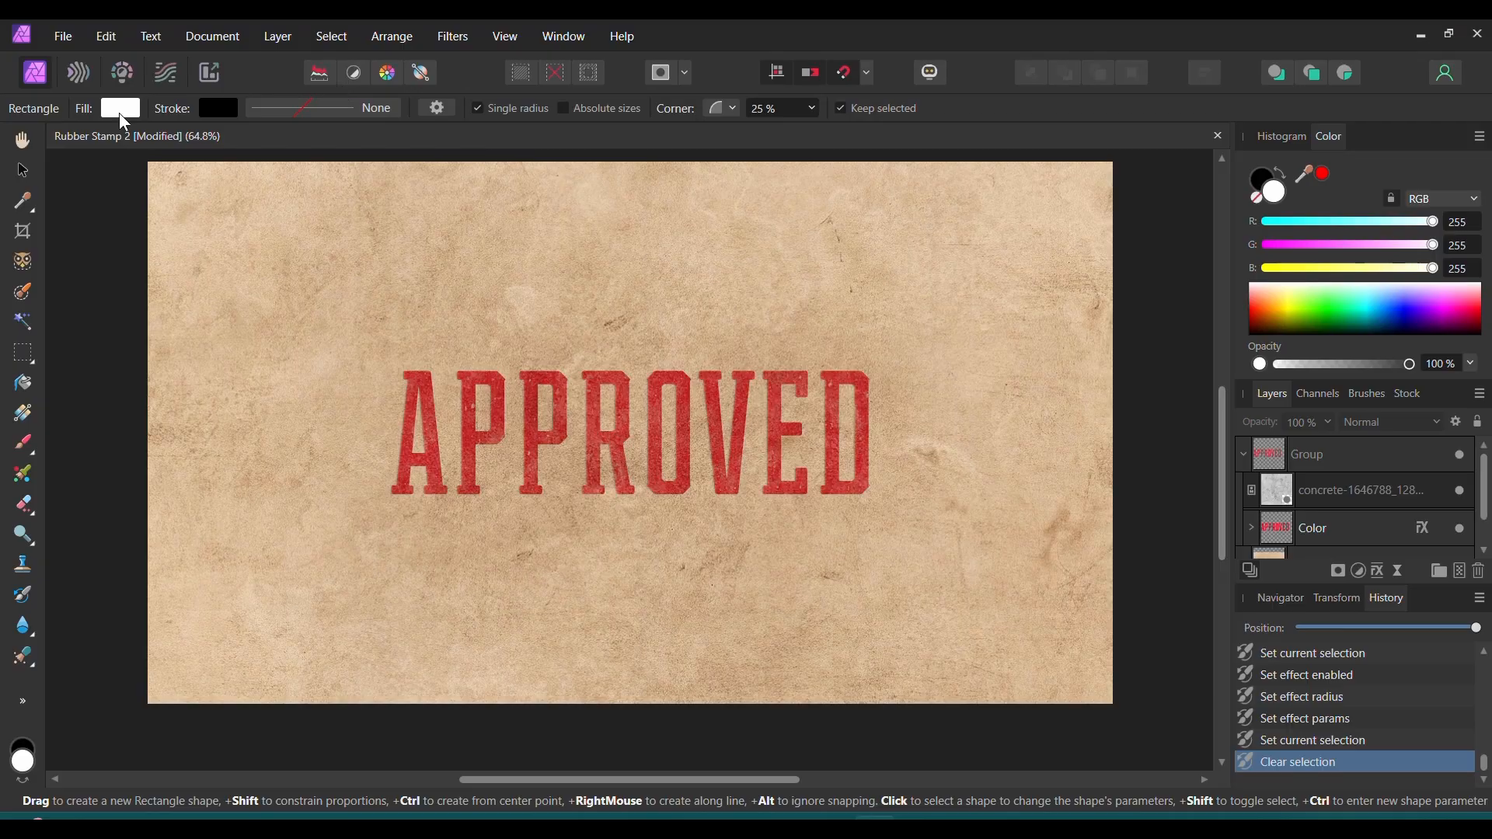
pyautogui.click(120, 107)
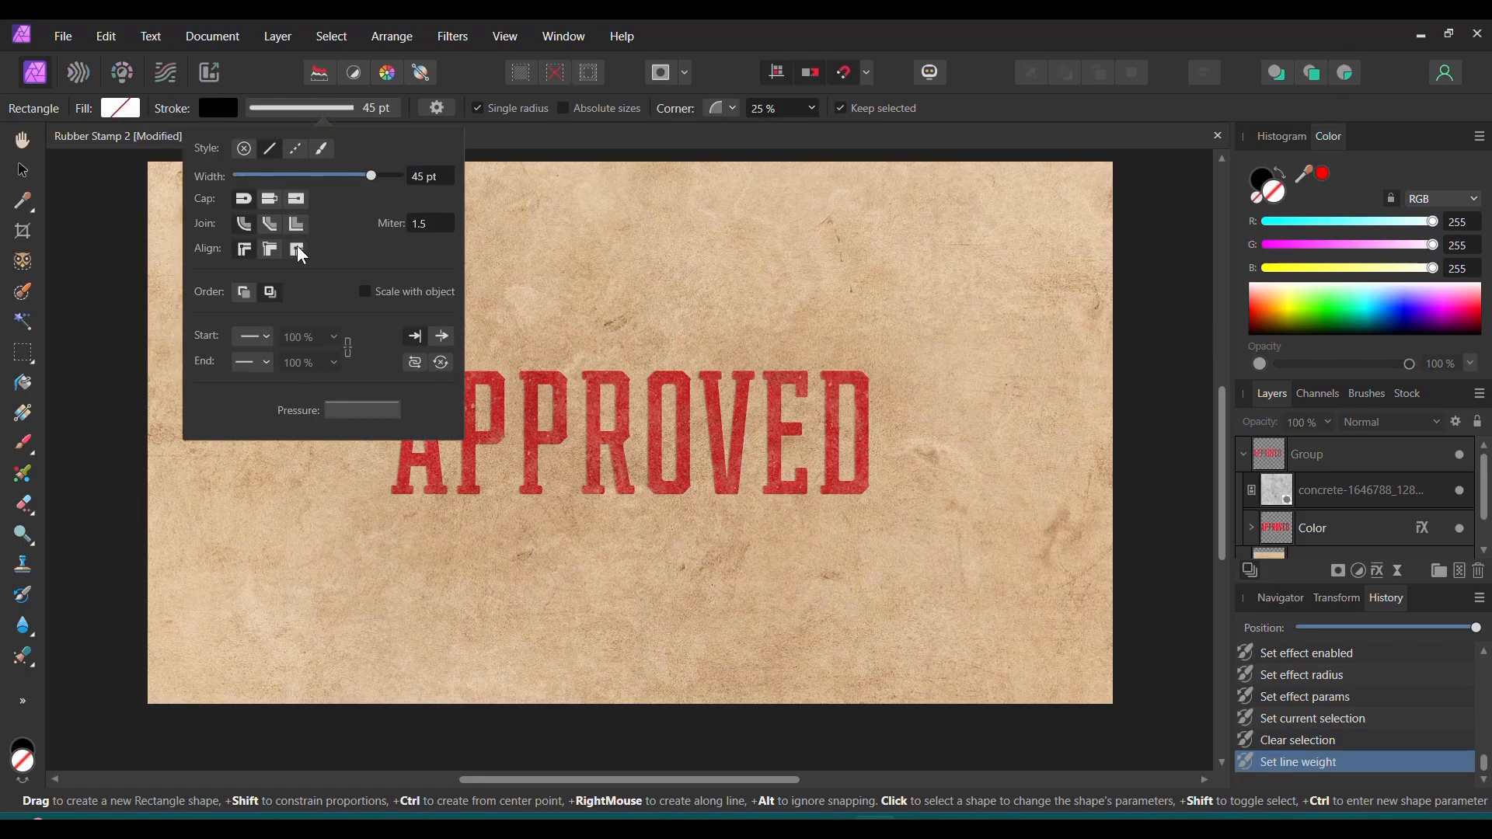
pyautogui.click(295, 249)
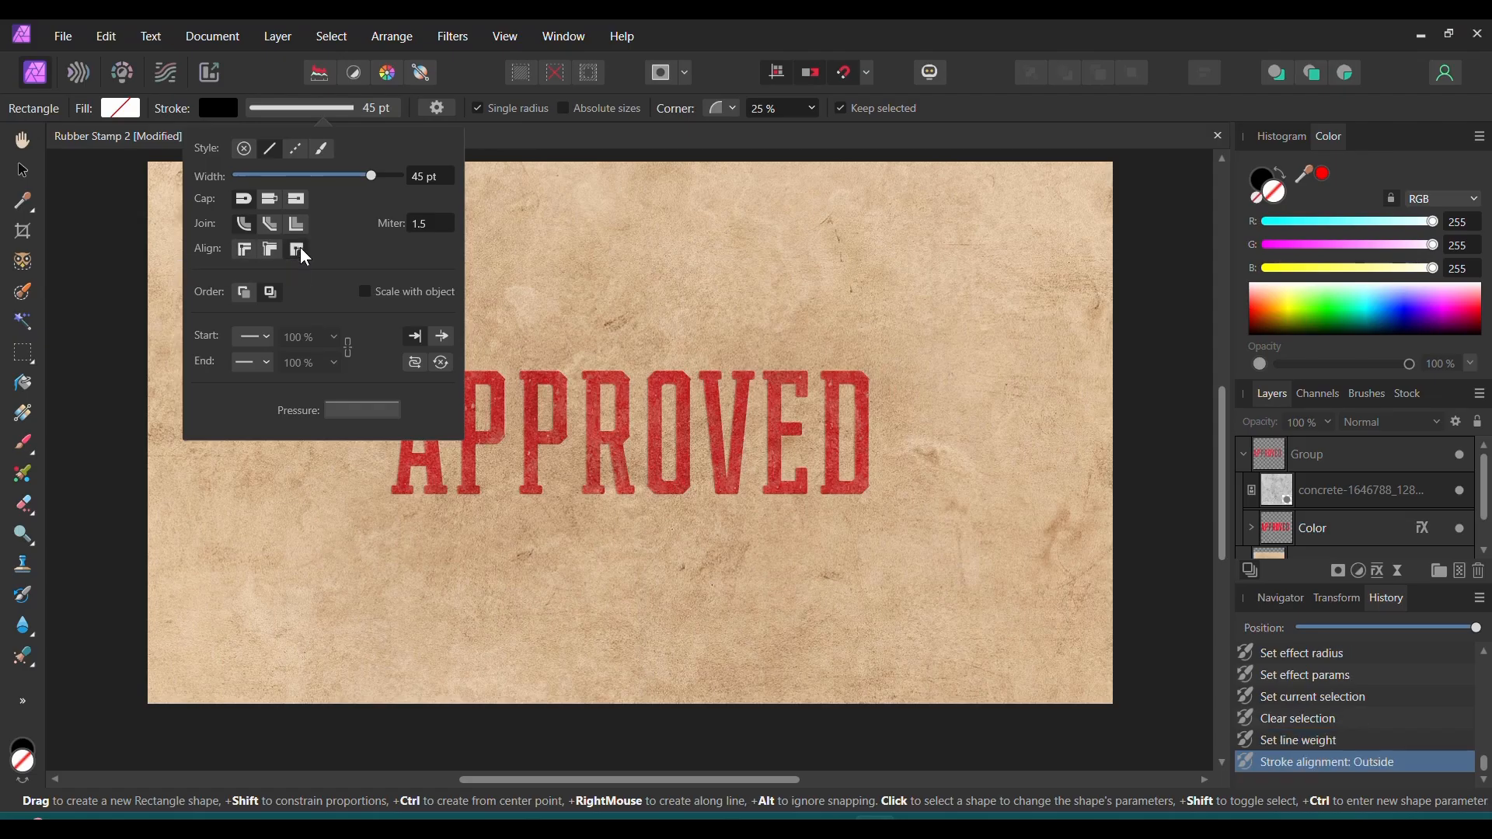
pyautogui.click(366, 291)
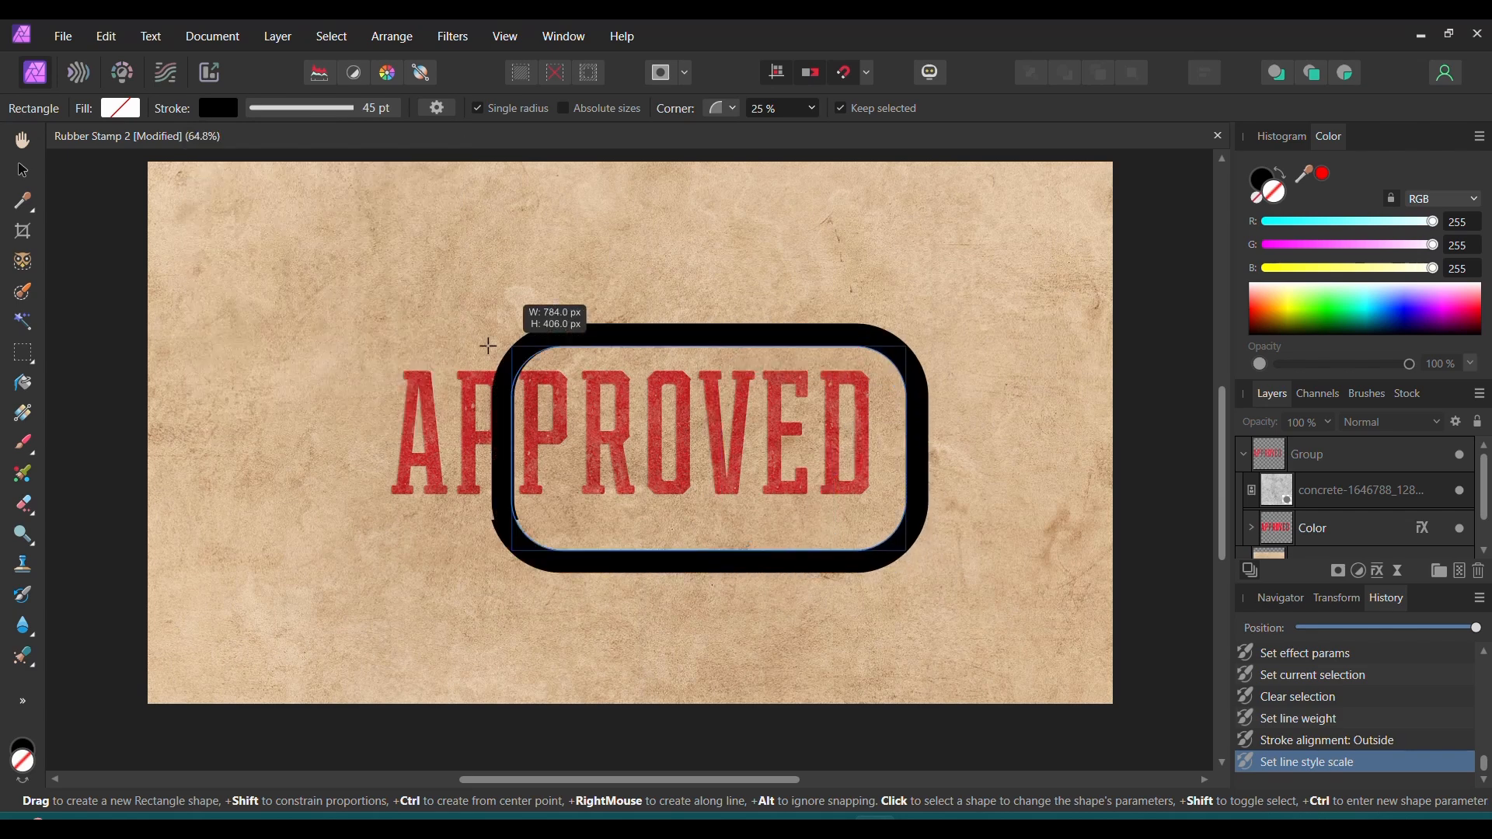
# - Draw the rounded-rectangle border so it encloses the whole APPROVED word
pyautogui.moveTo(487, 345); pyautogui.dragTo(314, 322)
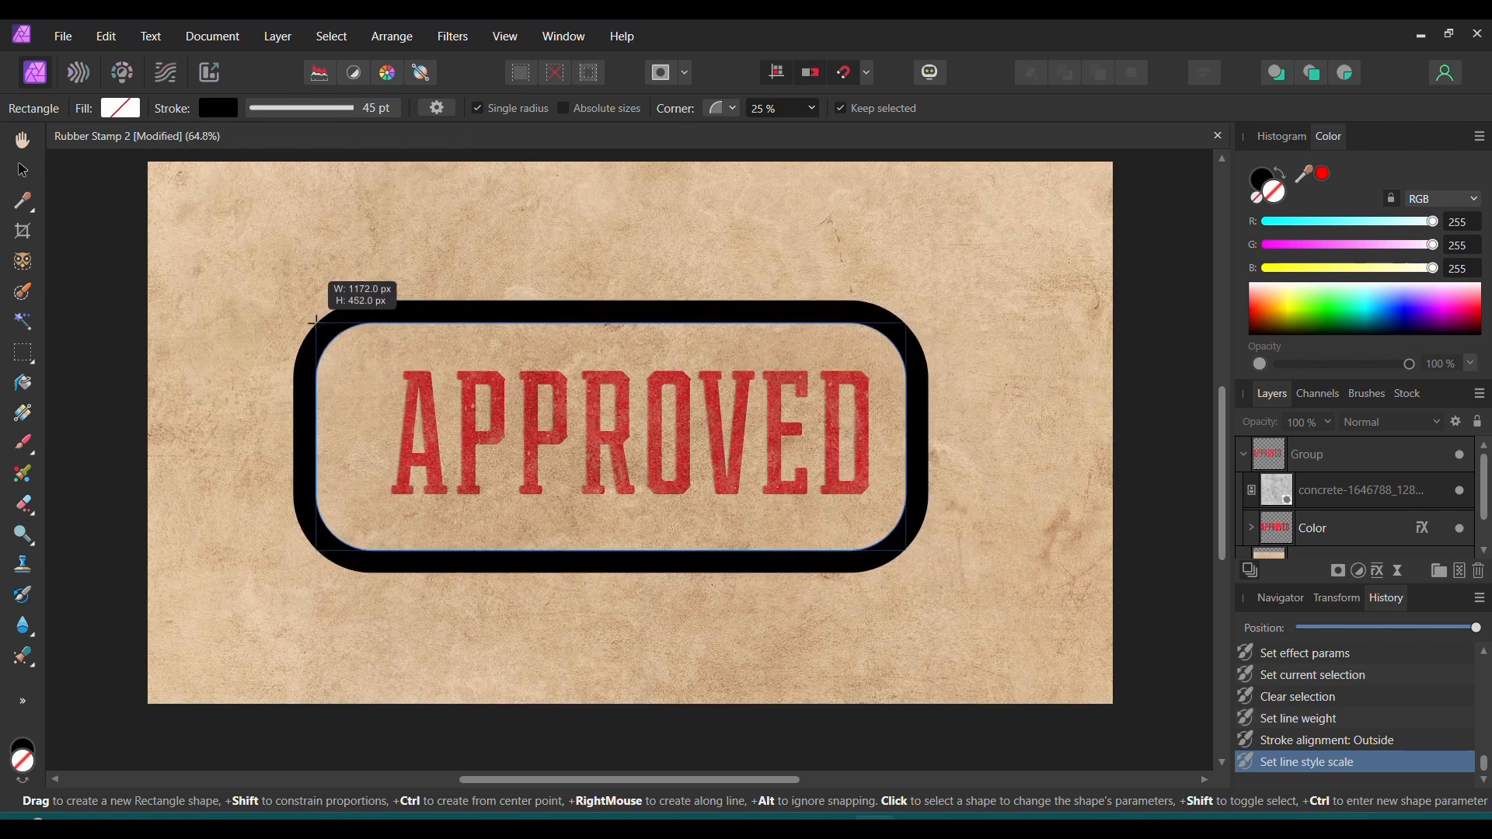
pyautogui.moveTo(314, 321); pyautogui.dragTo(905, 552)
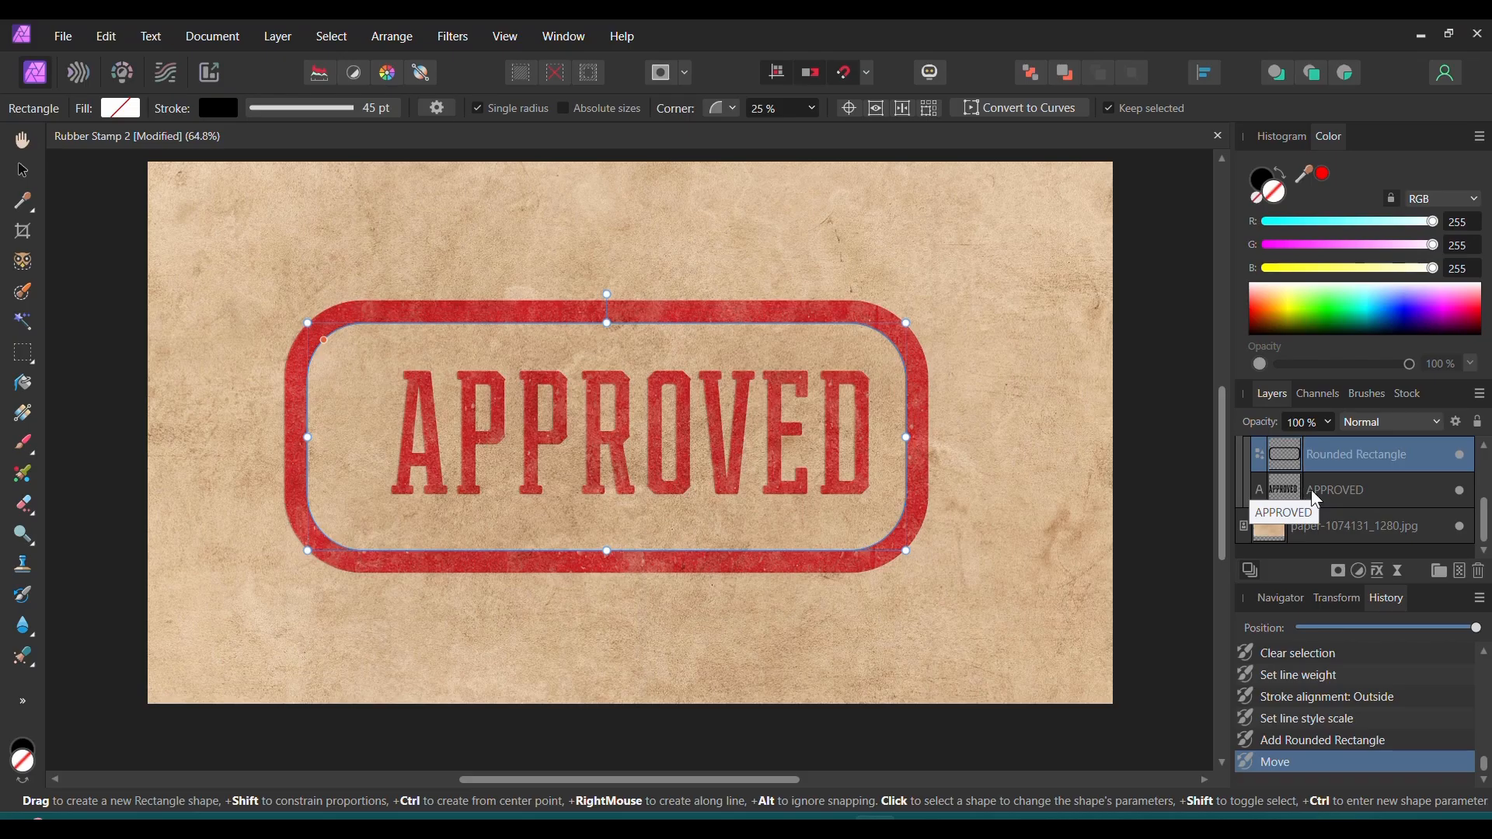
# - Centre the APPROVED text and its border horizontally and vertically with each other
pyautogui.click(1203, 73)
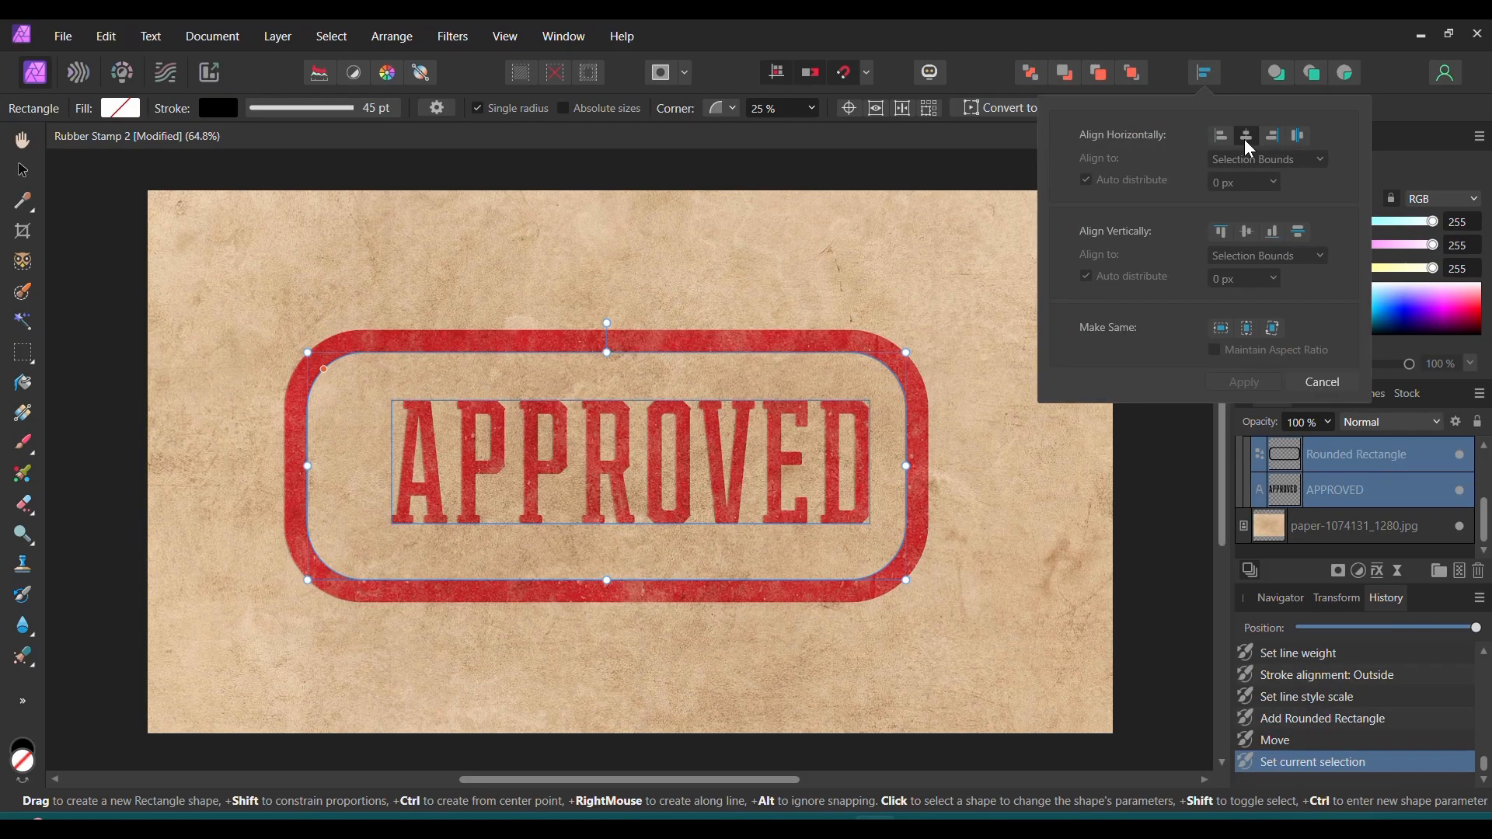
pyautogui.click(1245, 232)
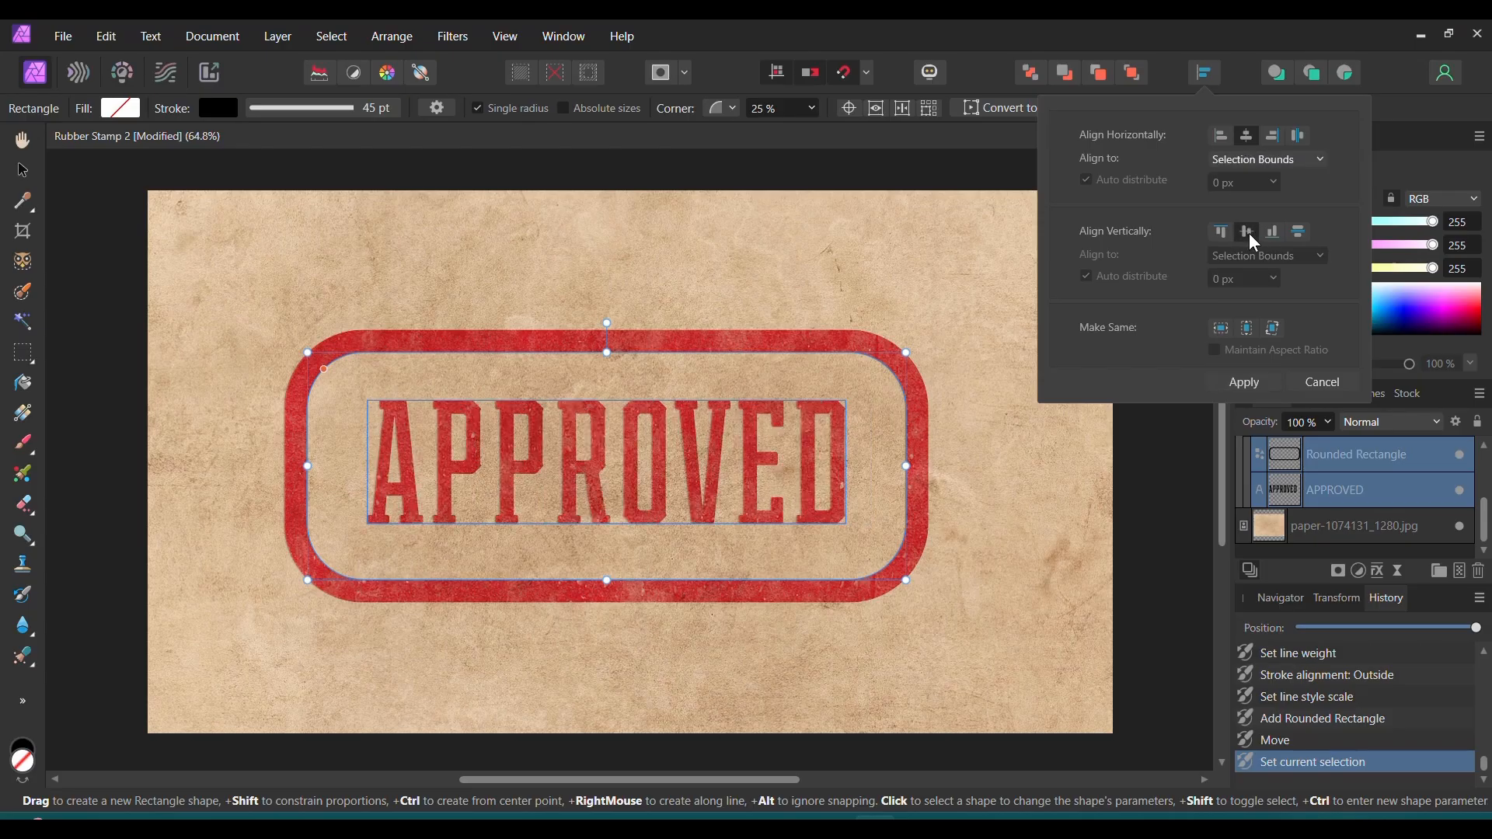
pyautogui.click(1244, 382)
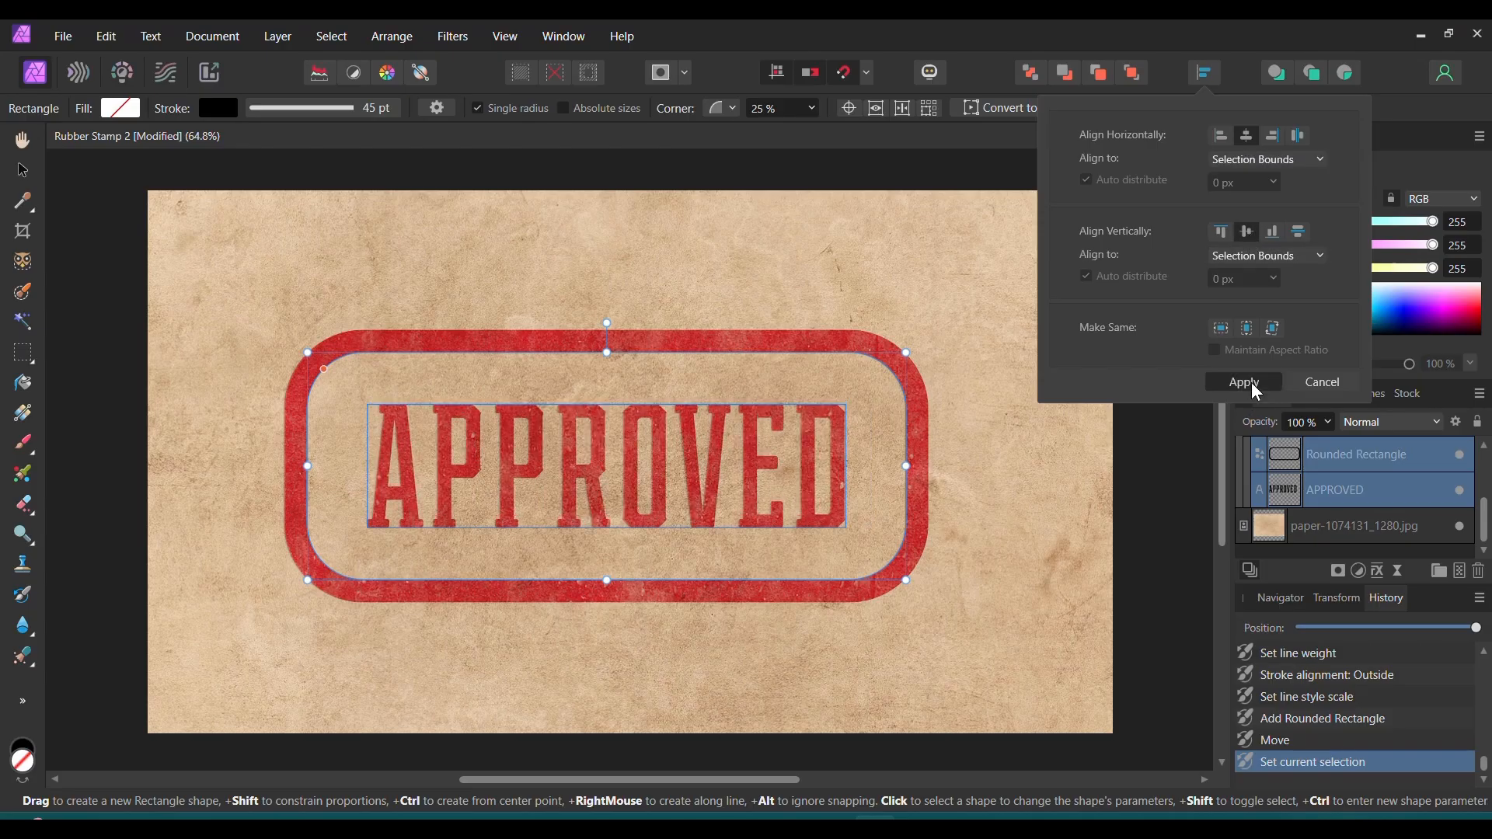
pyautogui.click(1244, 382)
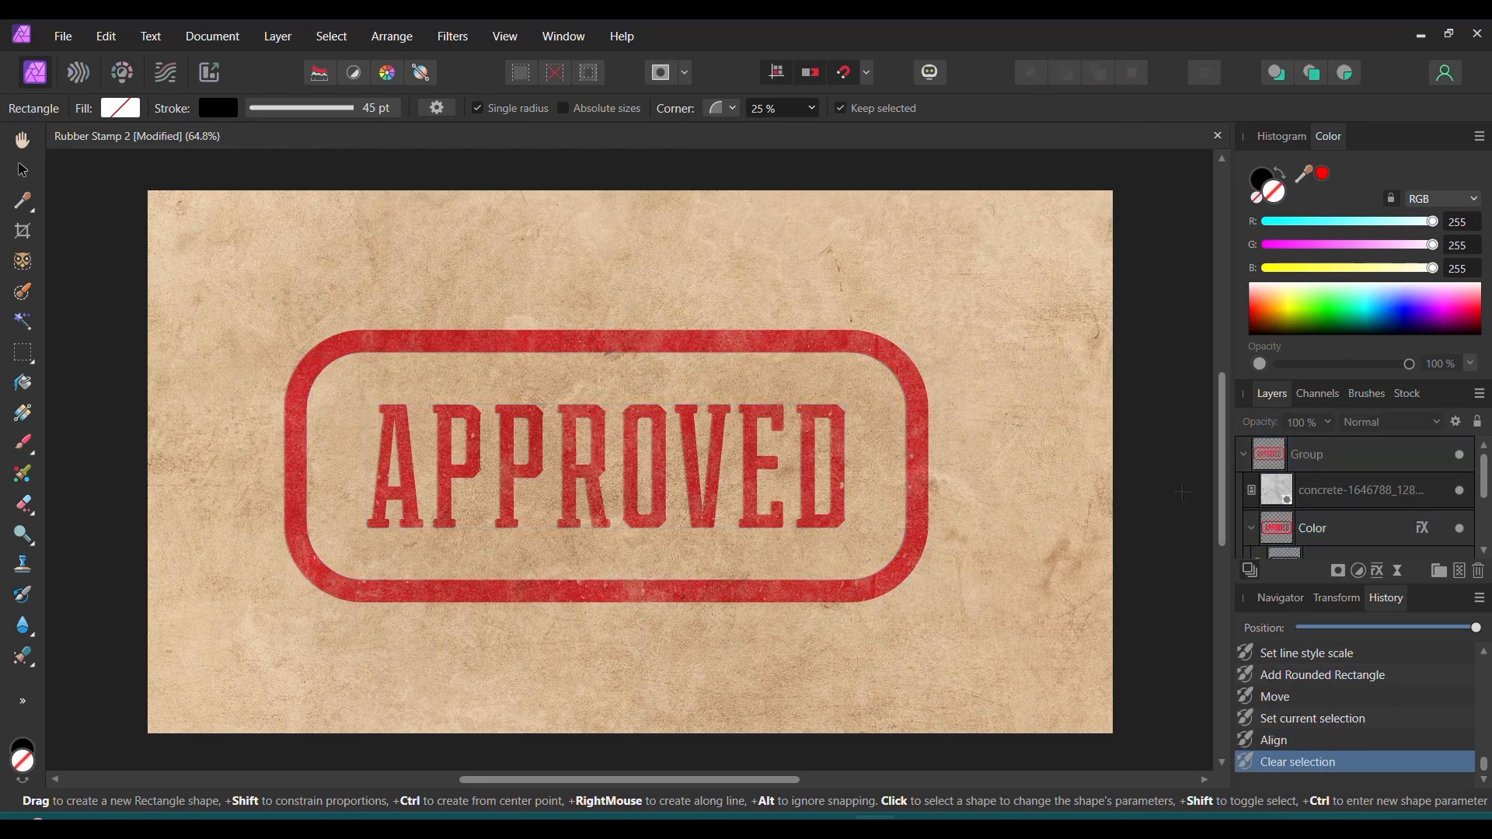
# - Select the top stamp Group layer and bring up its context menu for Rasterize
pyautogui.click(1341, 454)
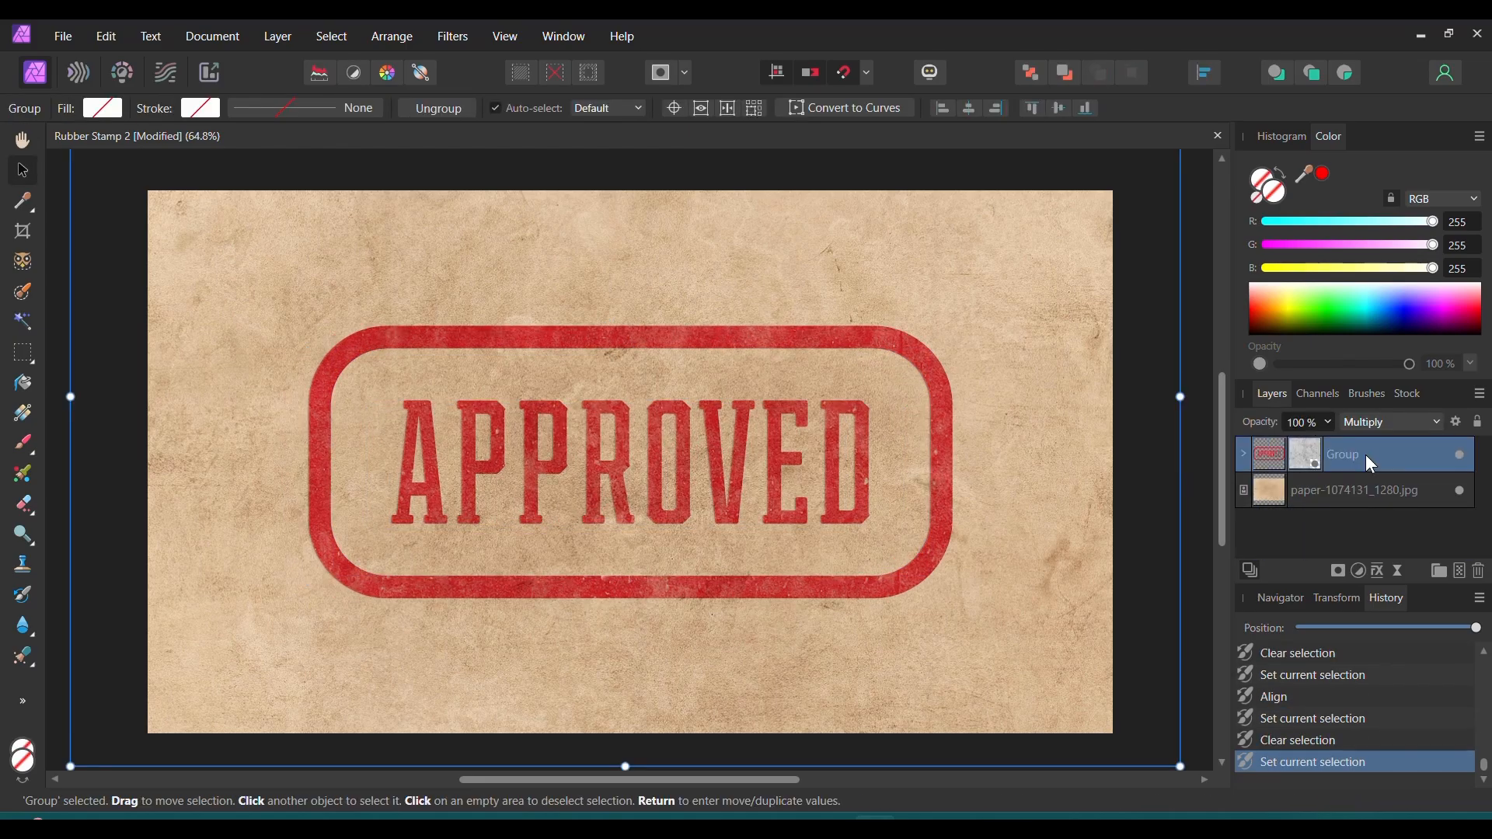
pyautogui.rightClick(1342, 454)
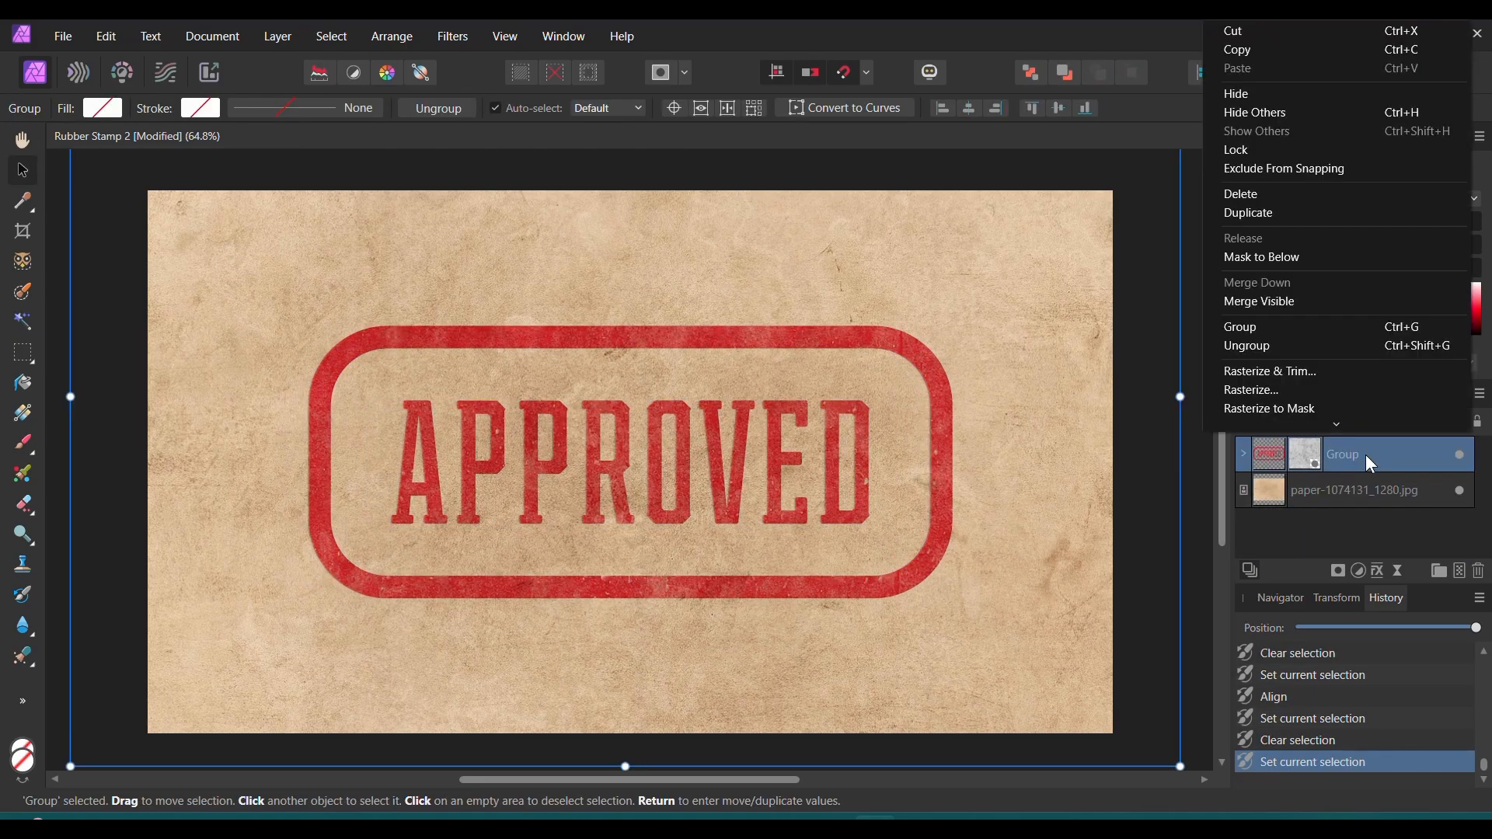